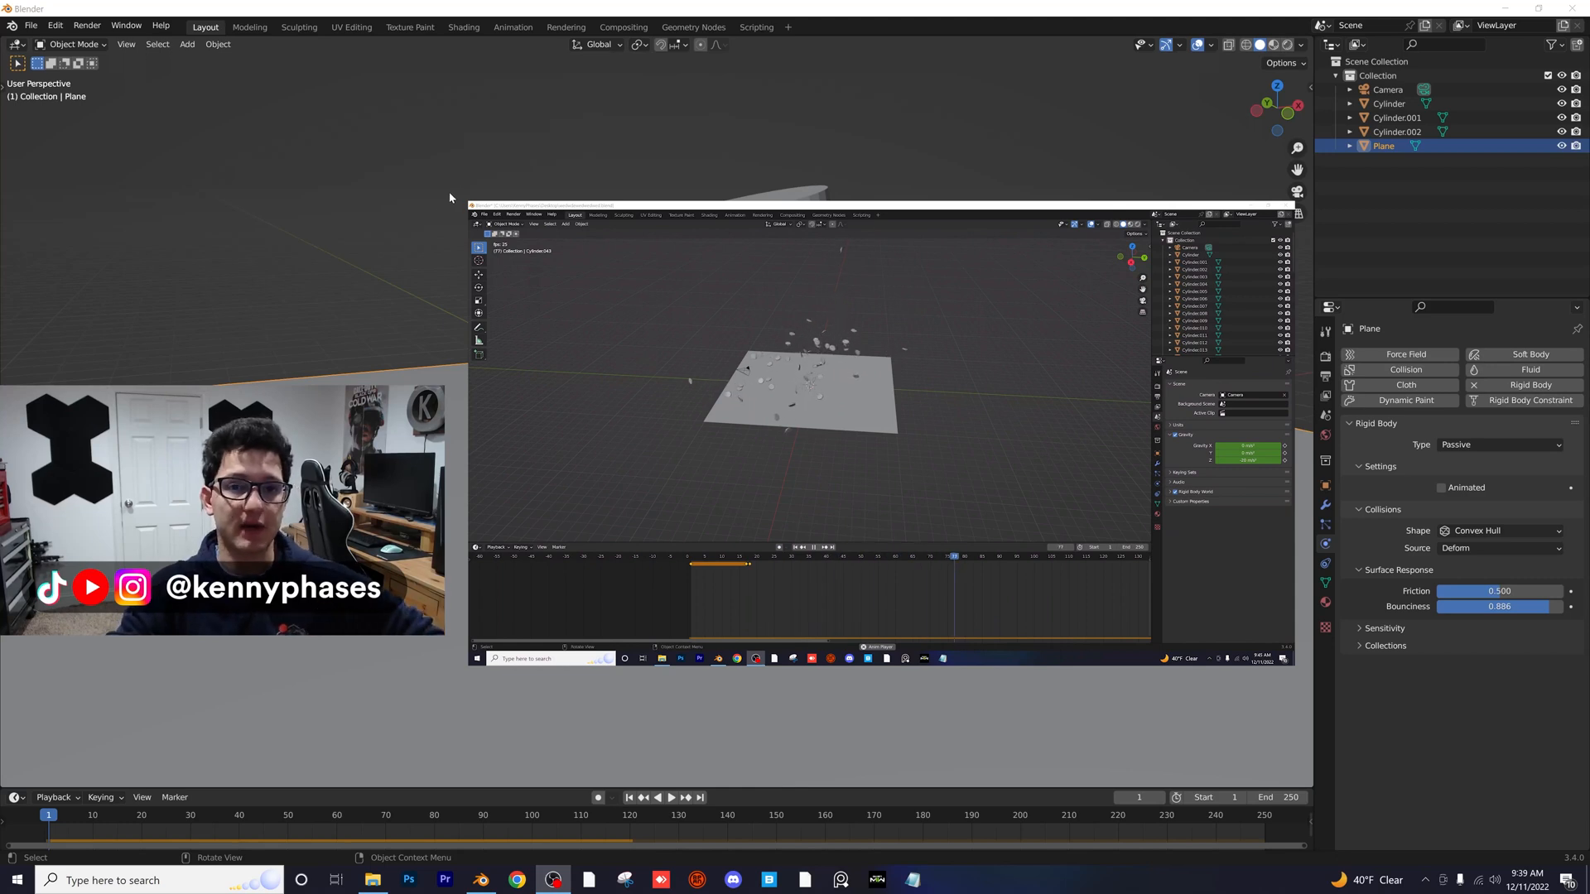
Step: Start a new General file, triggering the save-changes prompt for the coin scene
click(29, 25)
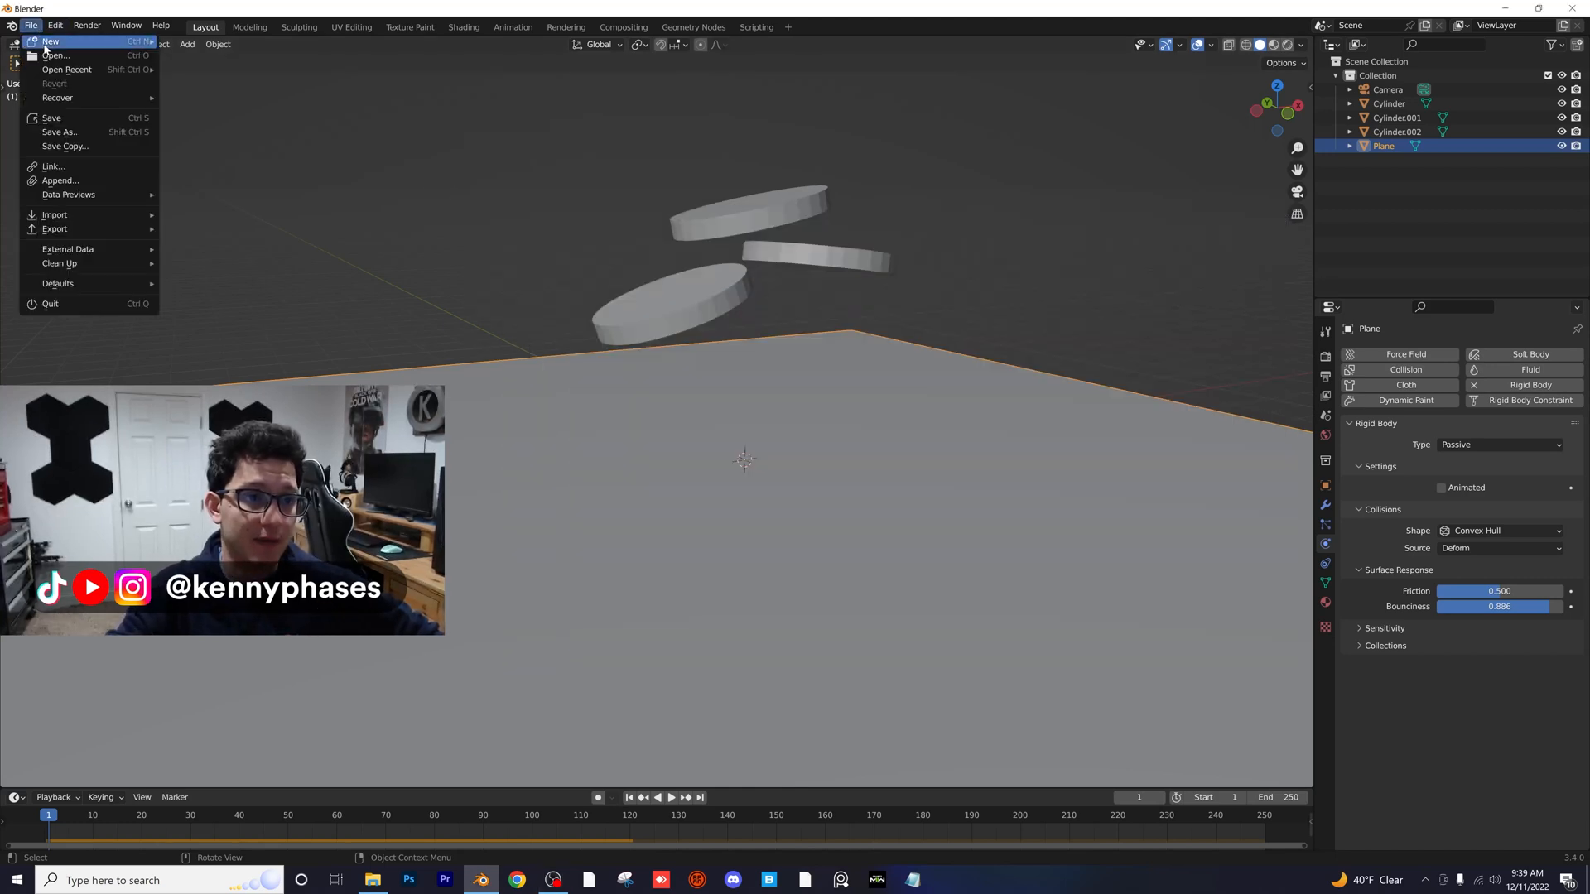
click(49, 39)
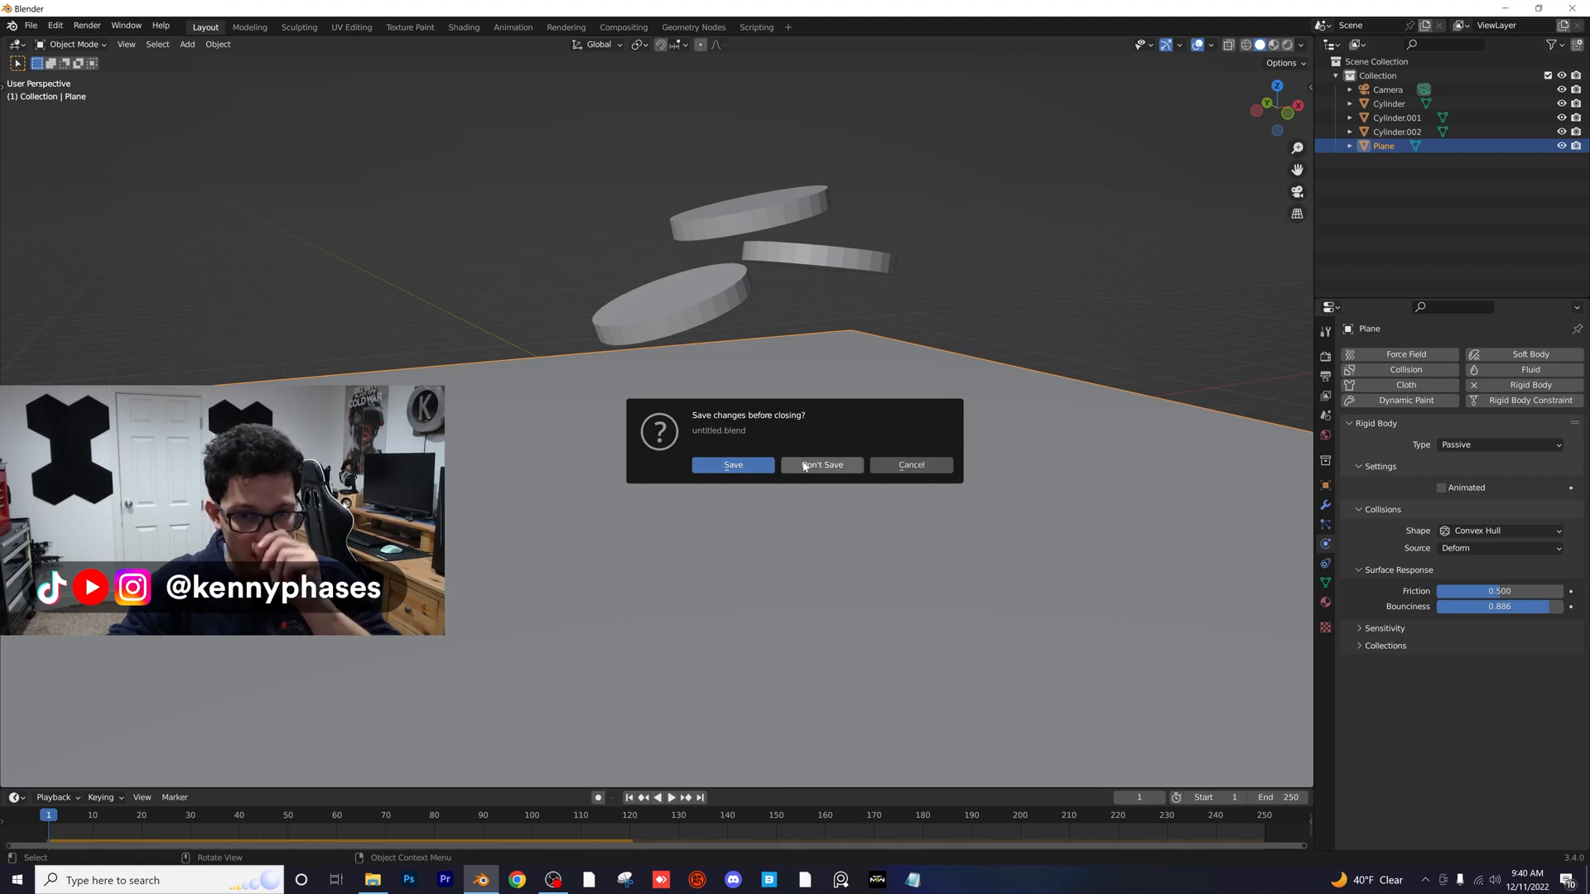
Step: Discard the old scene and apply the enlarged plane's scale
click(821, 463)
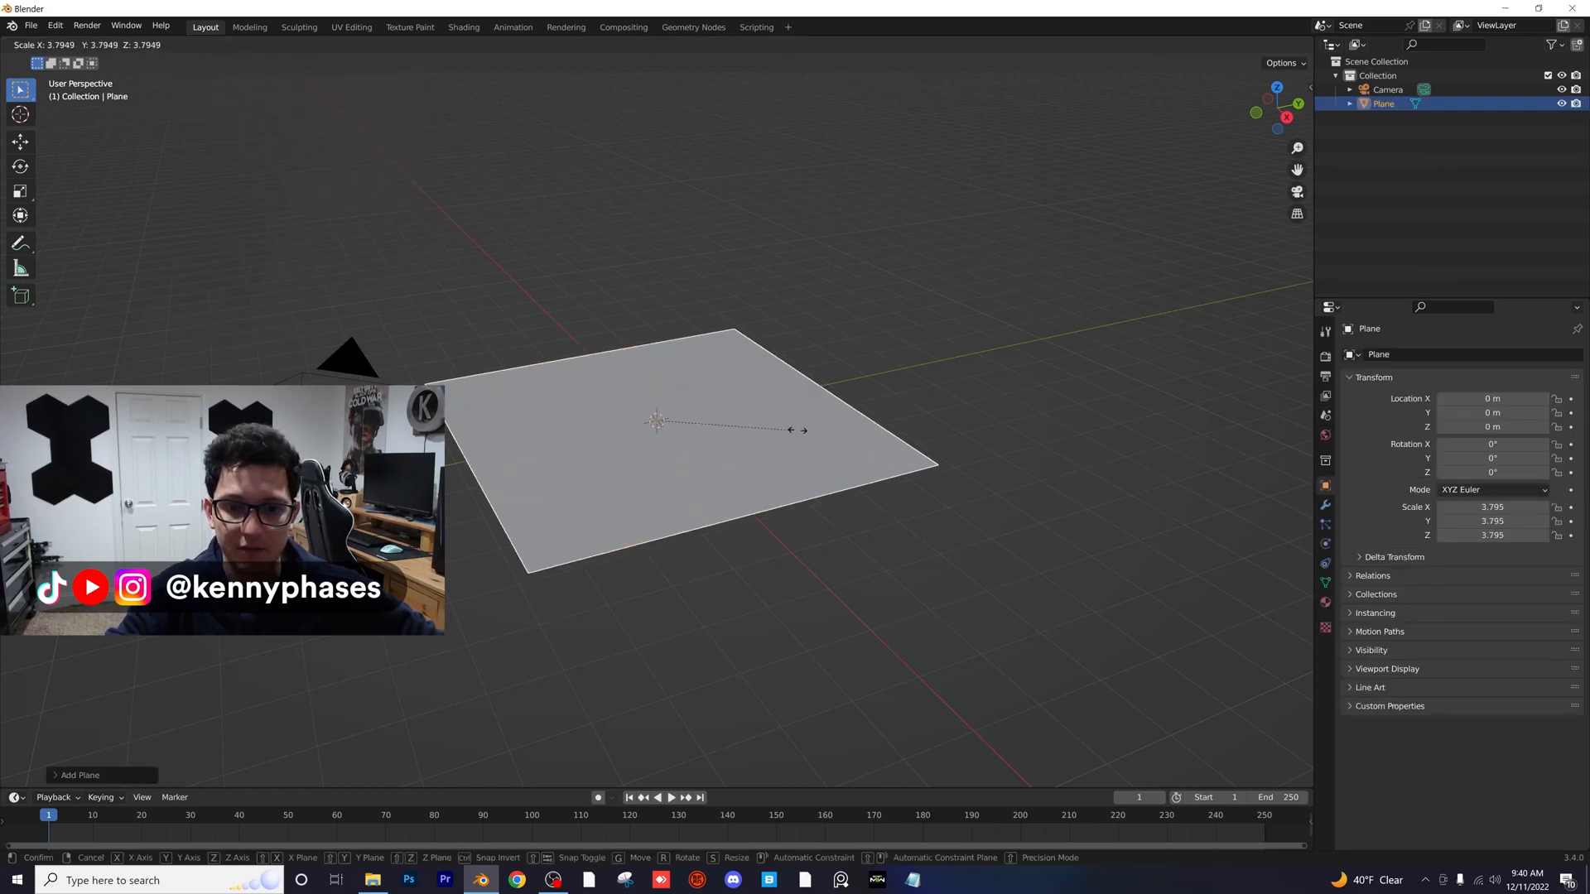
click(217, 43)
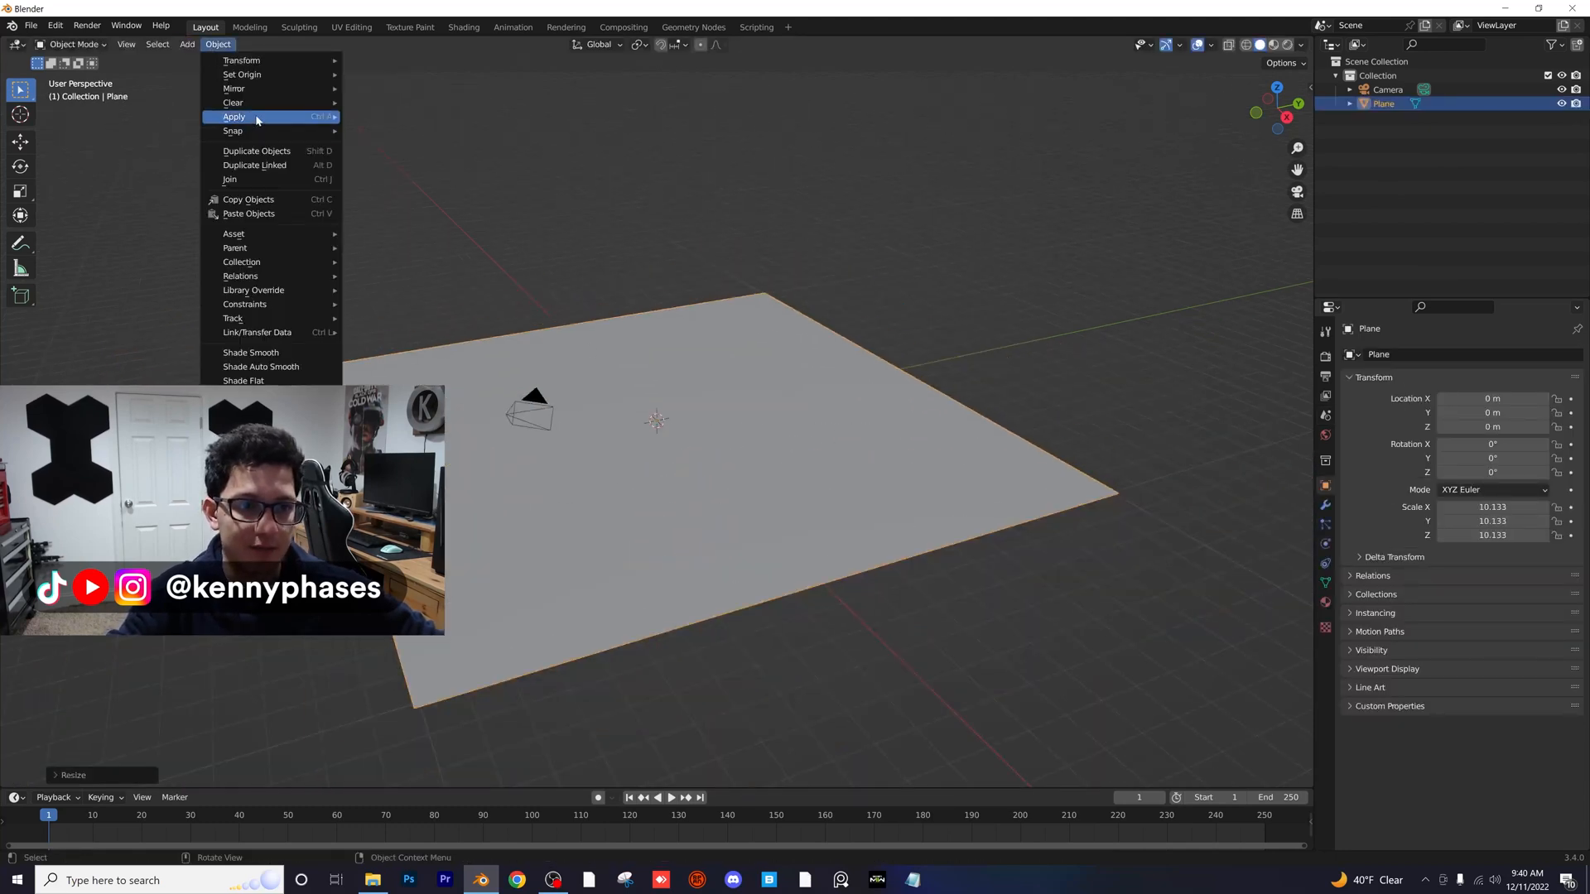
click(233, 116)
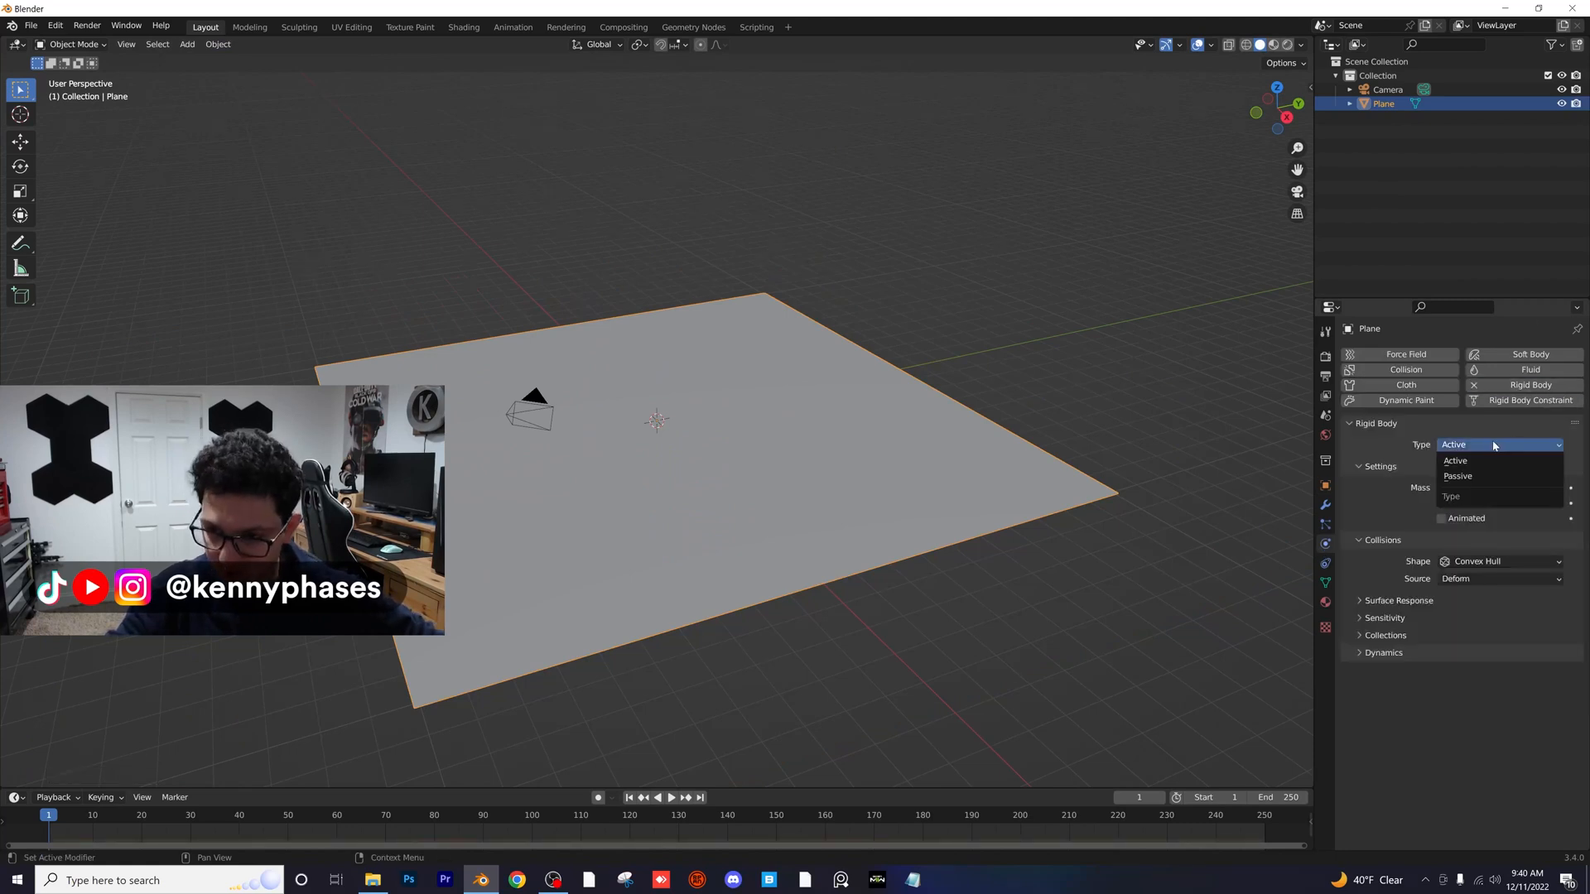
Step: Make the plane a passive rigid body with bounciness .75
click(1458, 475)
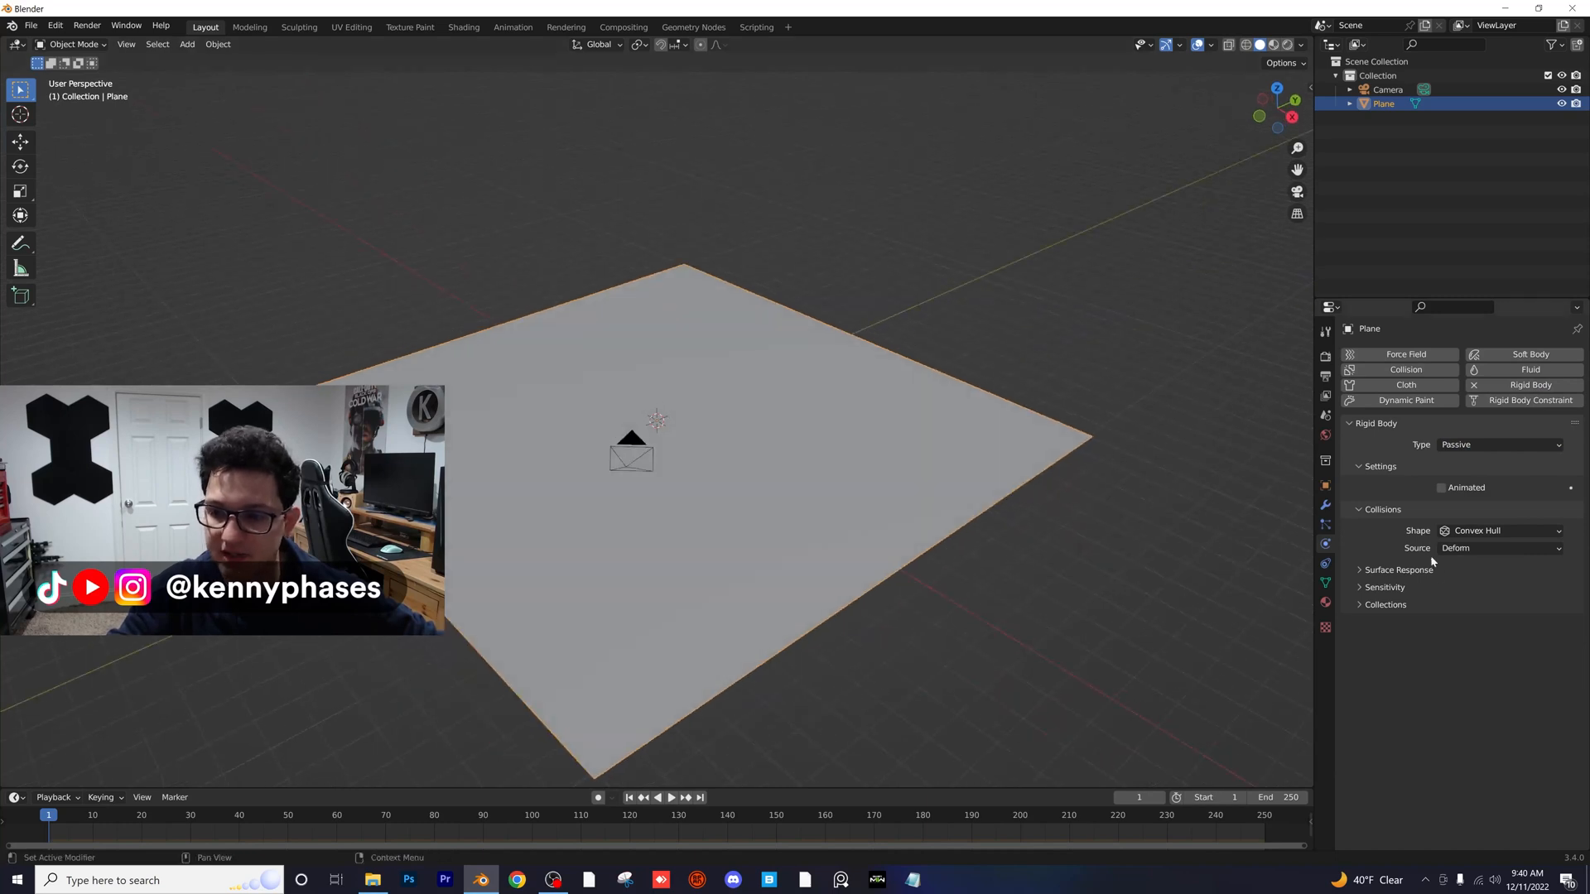
click(1400, 568)
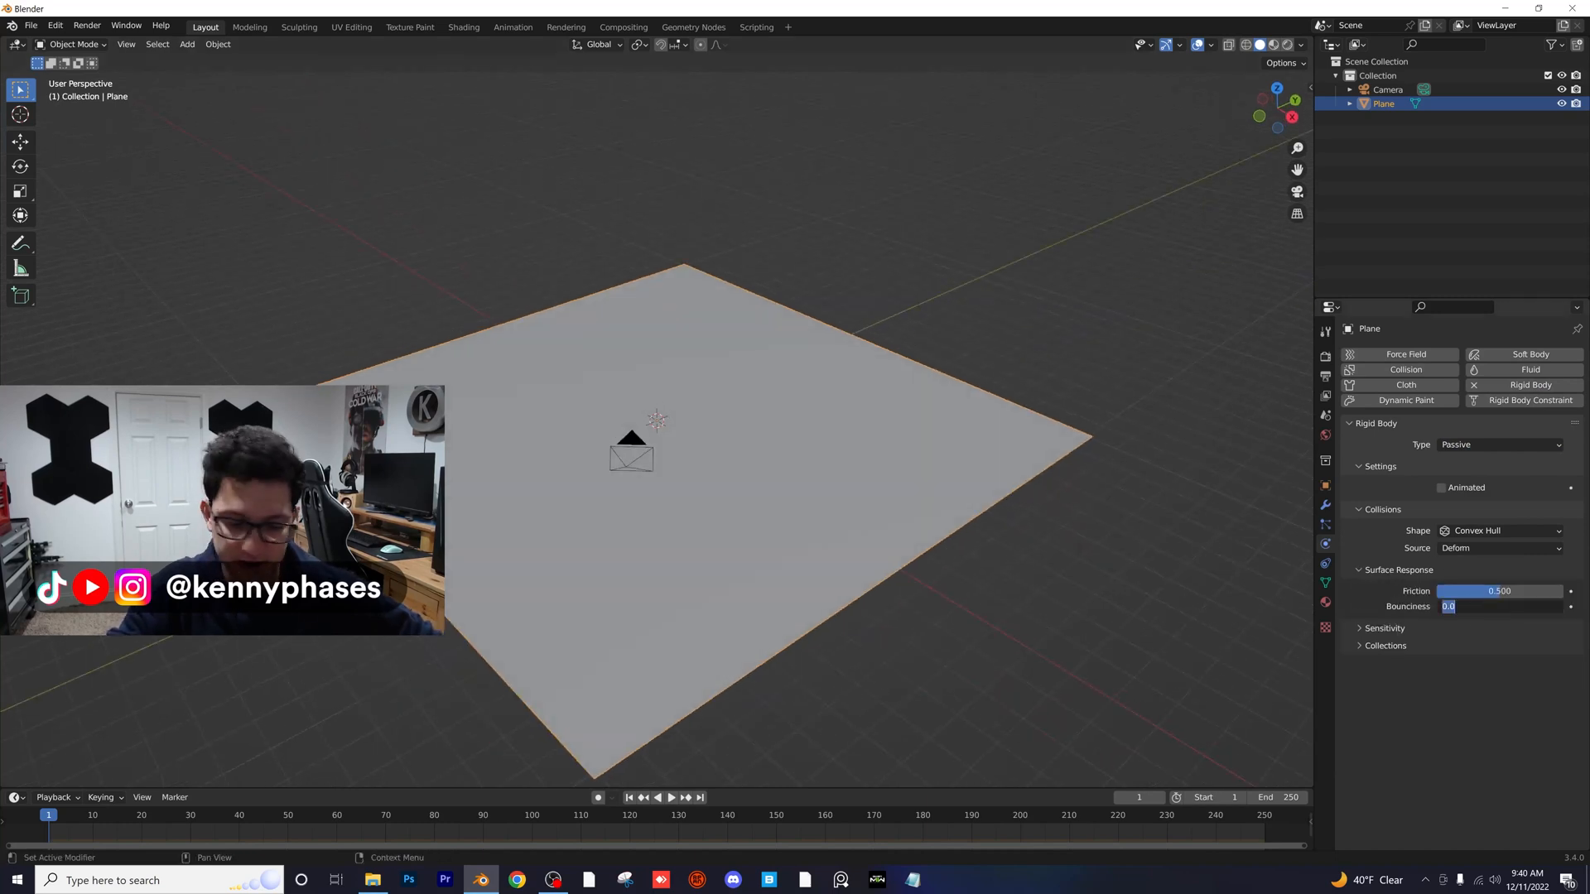
text(.75)
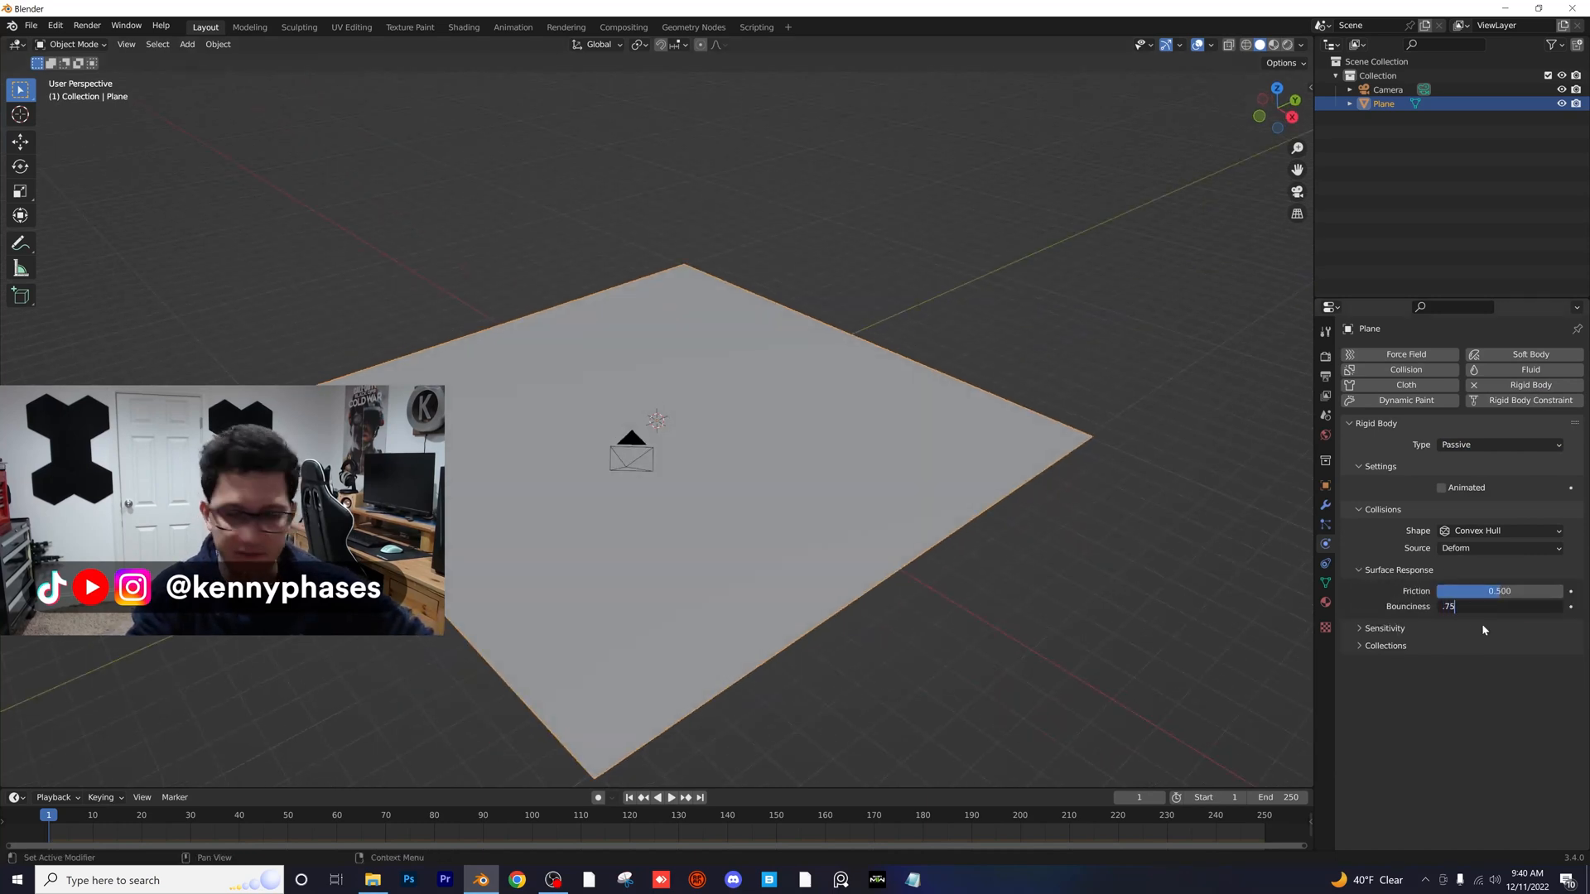
Step: Add a flattened cylinder above the plane as an active rigid body with bounciness 0.500
click(187, 43)
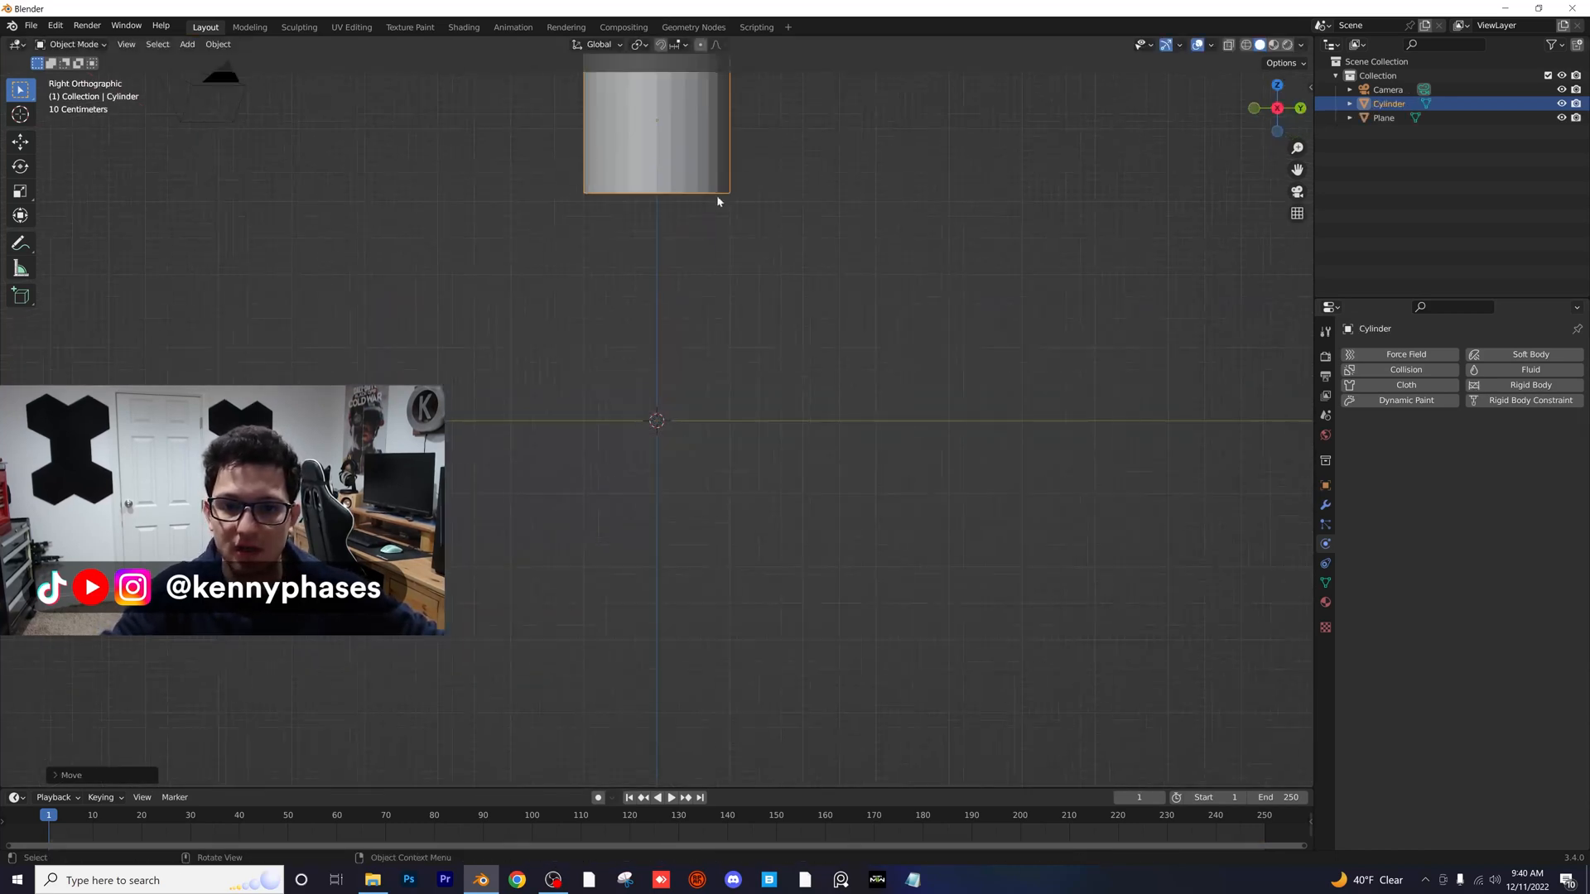
key(s)
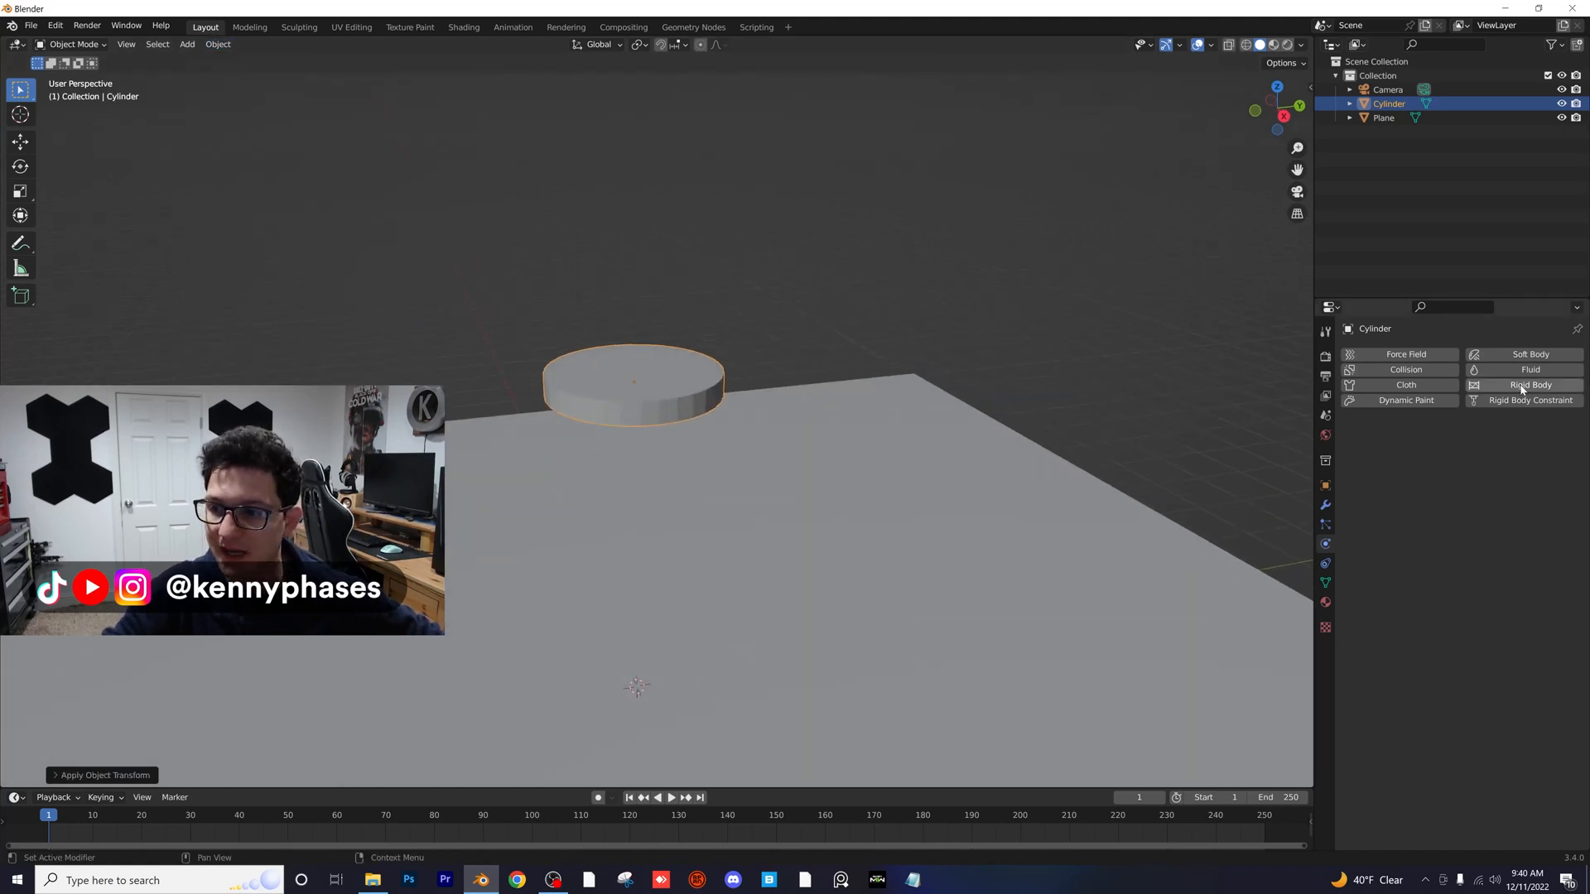
click(1530, 384)
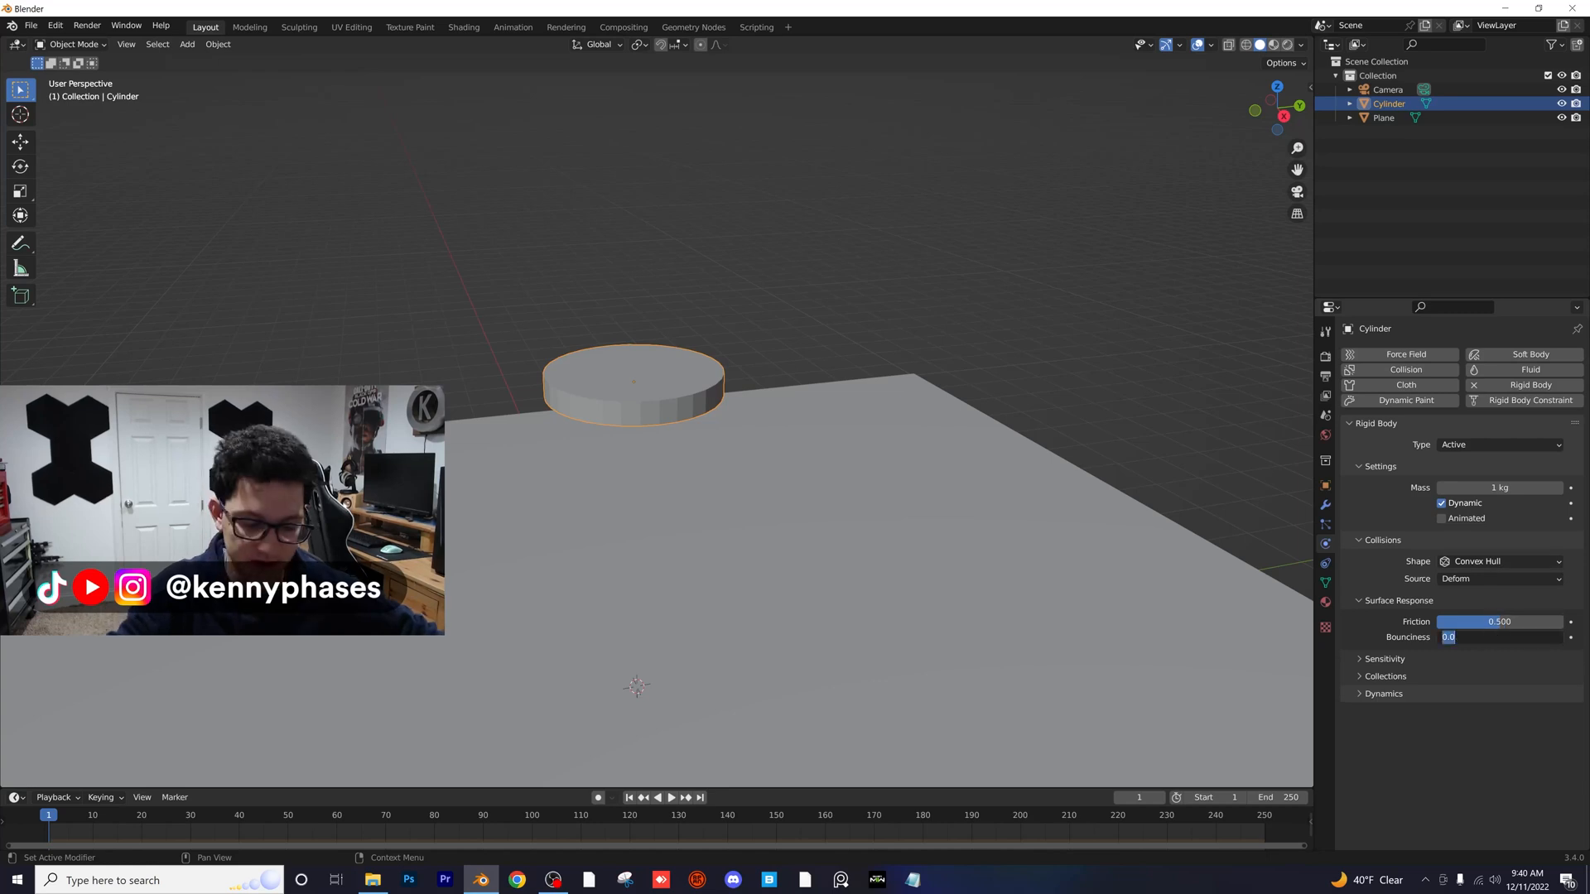
text(0.500)
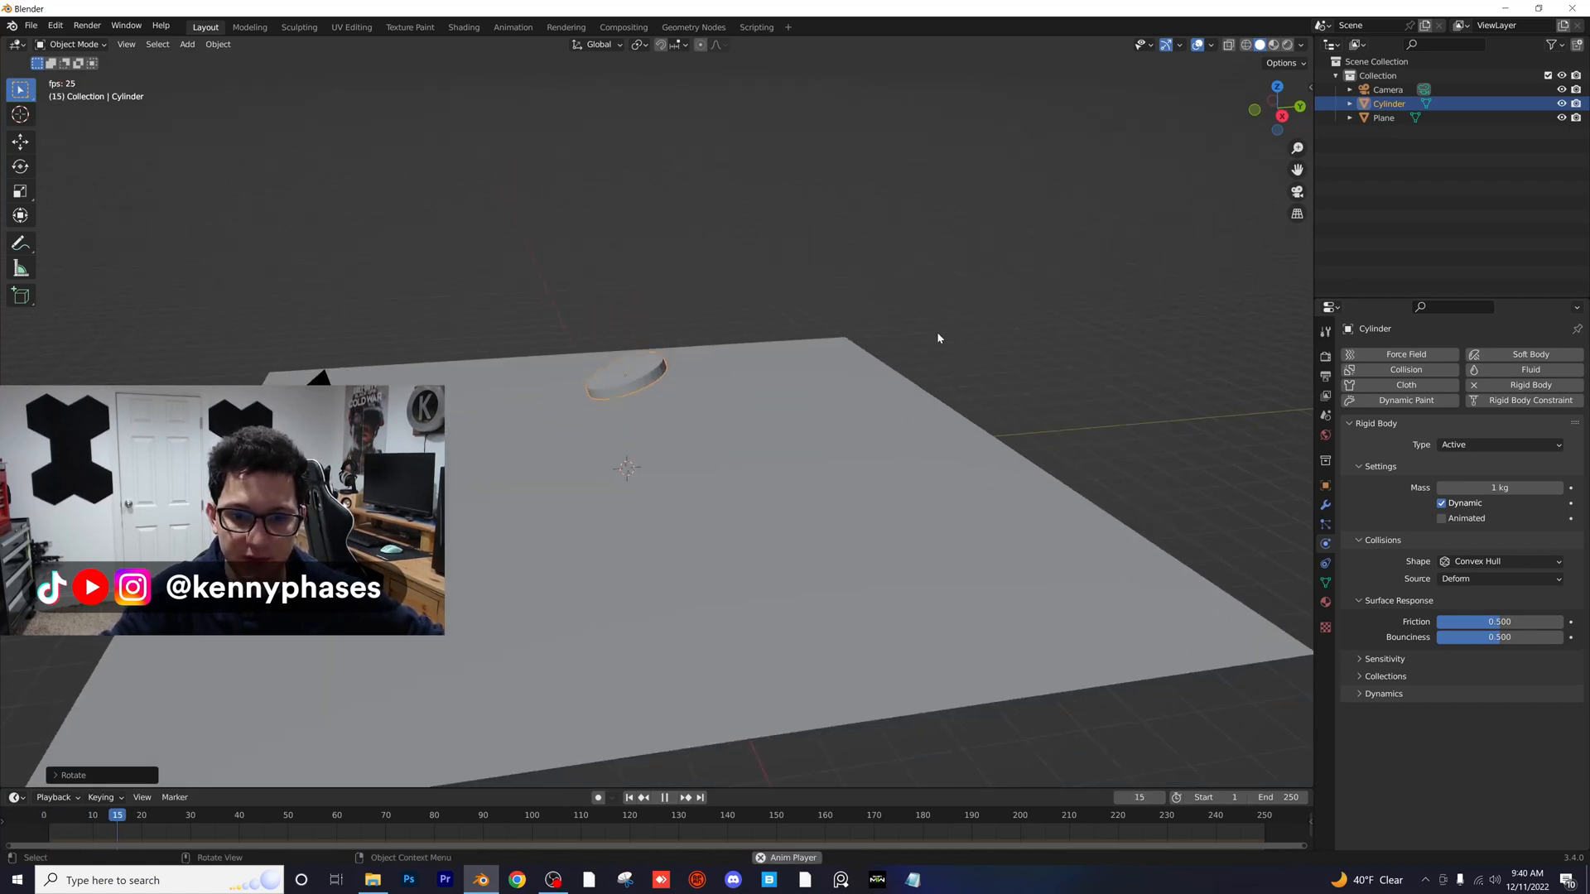
Step: Duplicate the coin cylinder with Shift+D and tilt the copies at different angles
click(666, 796)
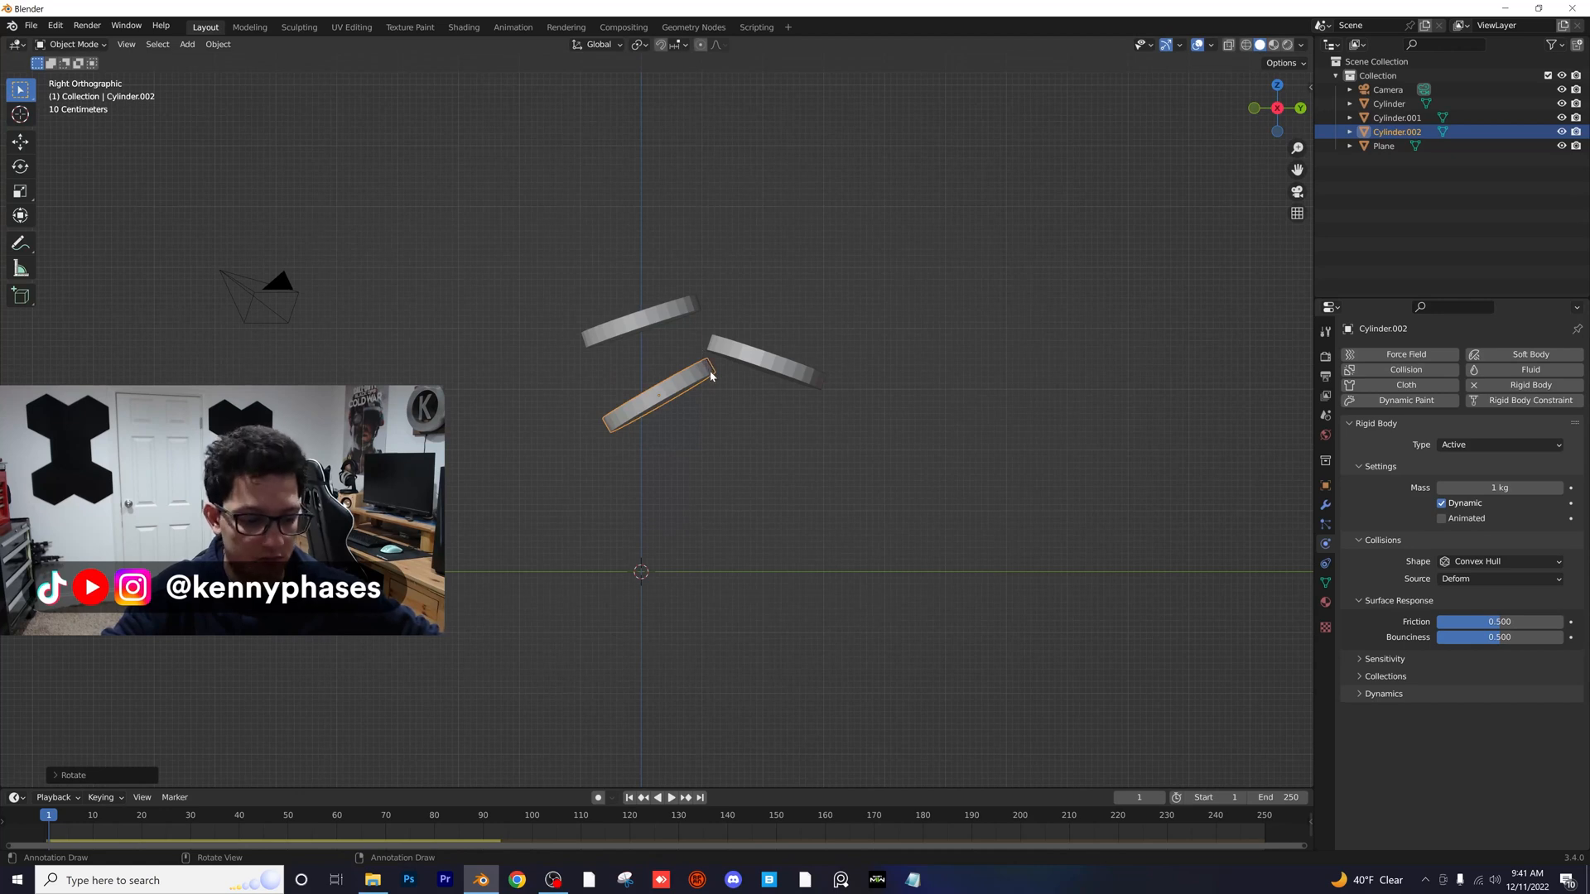
key(shift+d)
text(wedwdewedwed.blend)
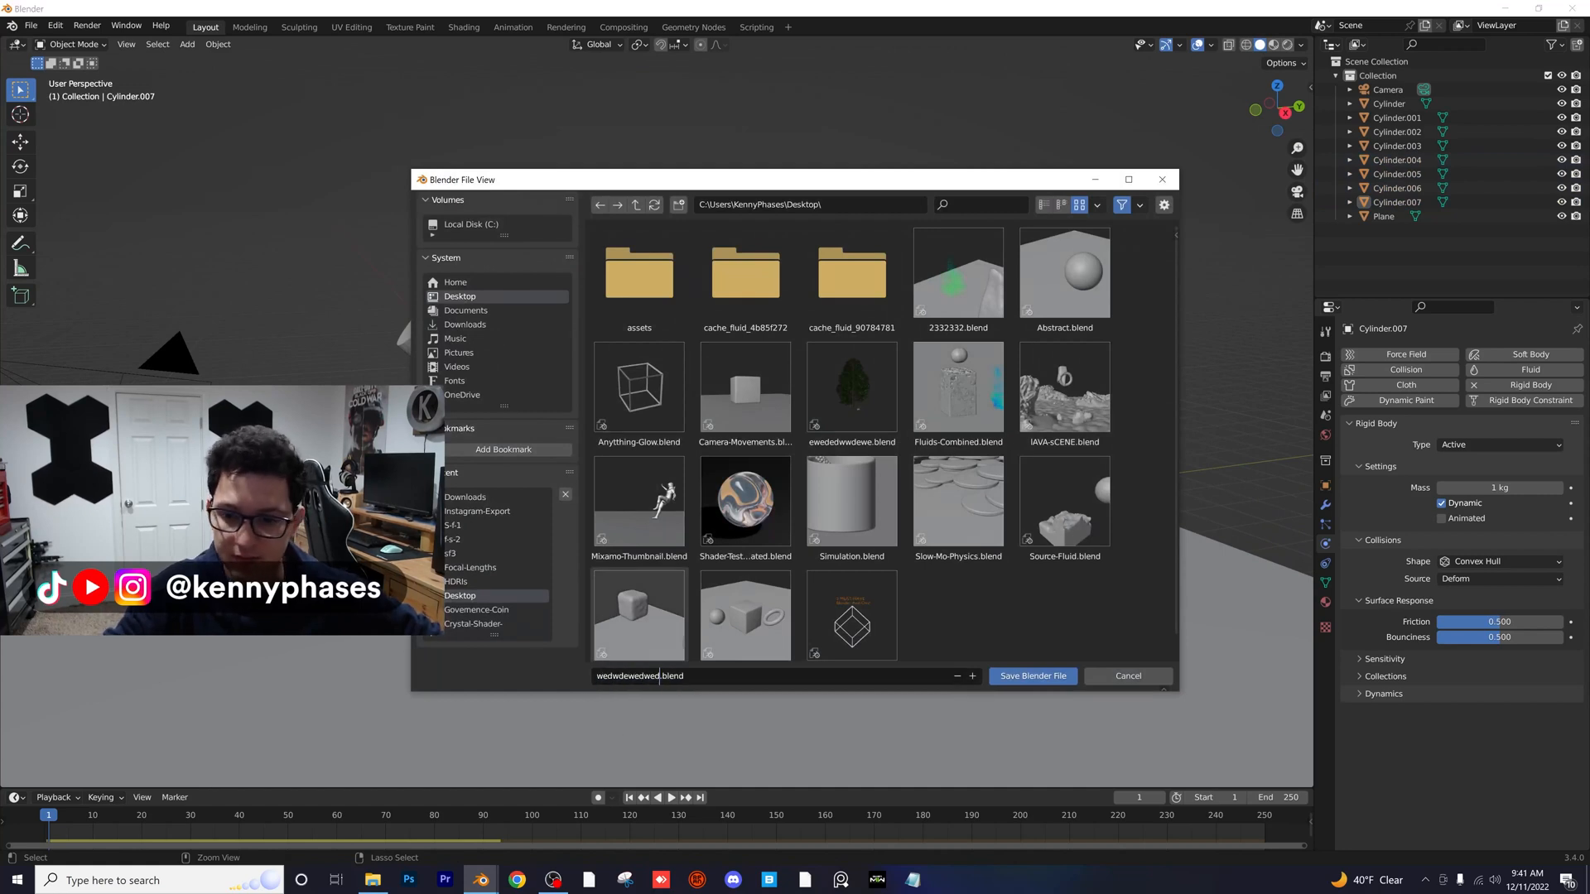
Step: Save the scene as a blend file, test-play the bounce and rewind to frame 1
click(1031, 676)
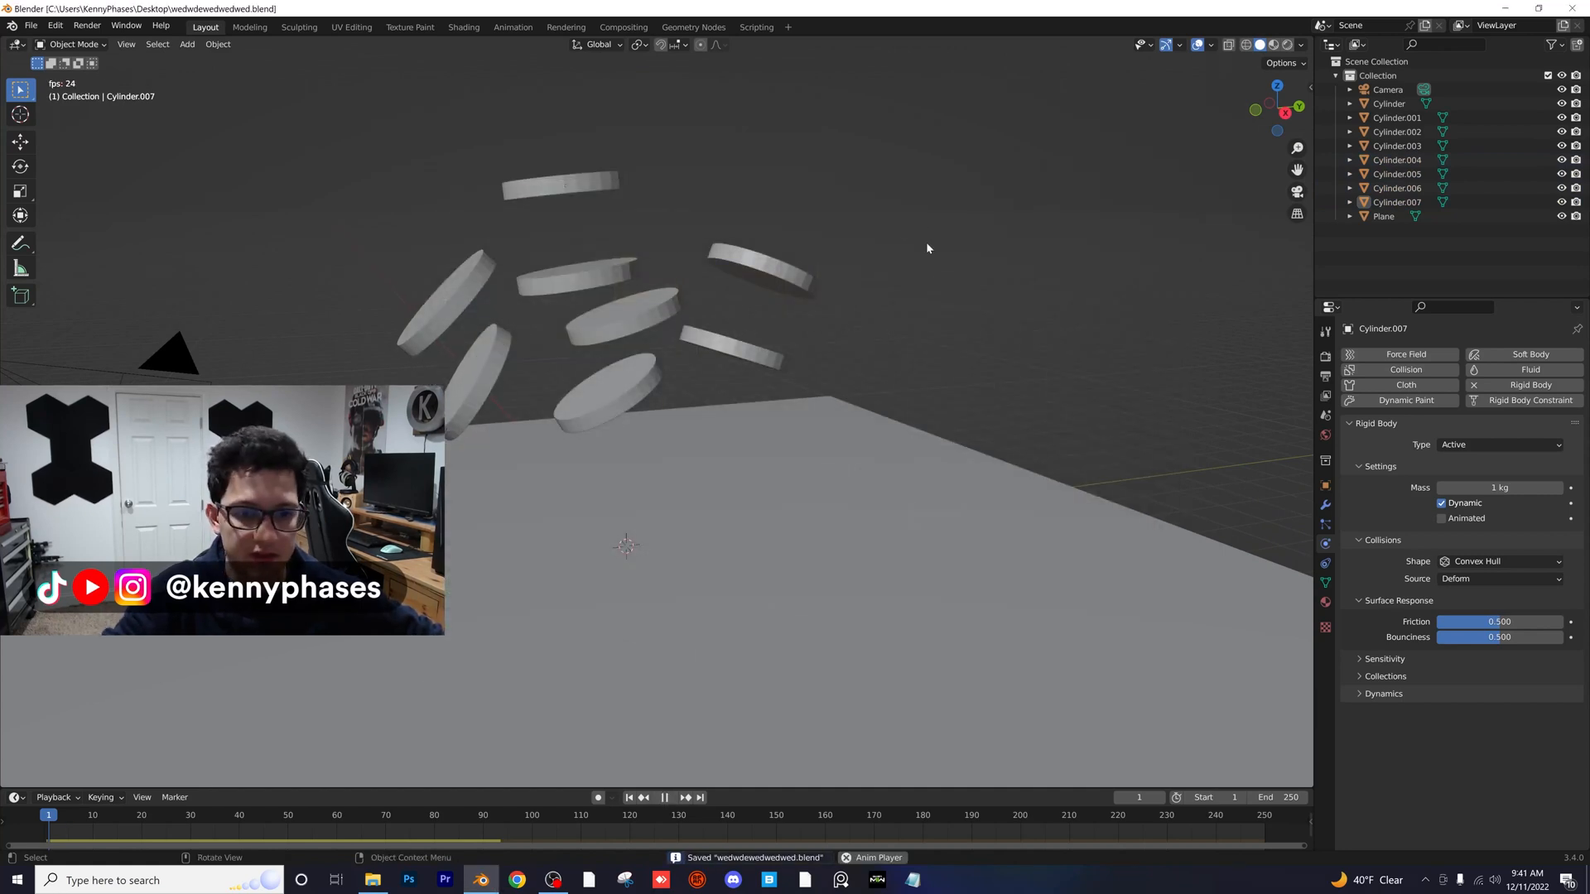
click(666, 798)
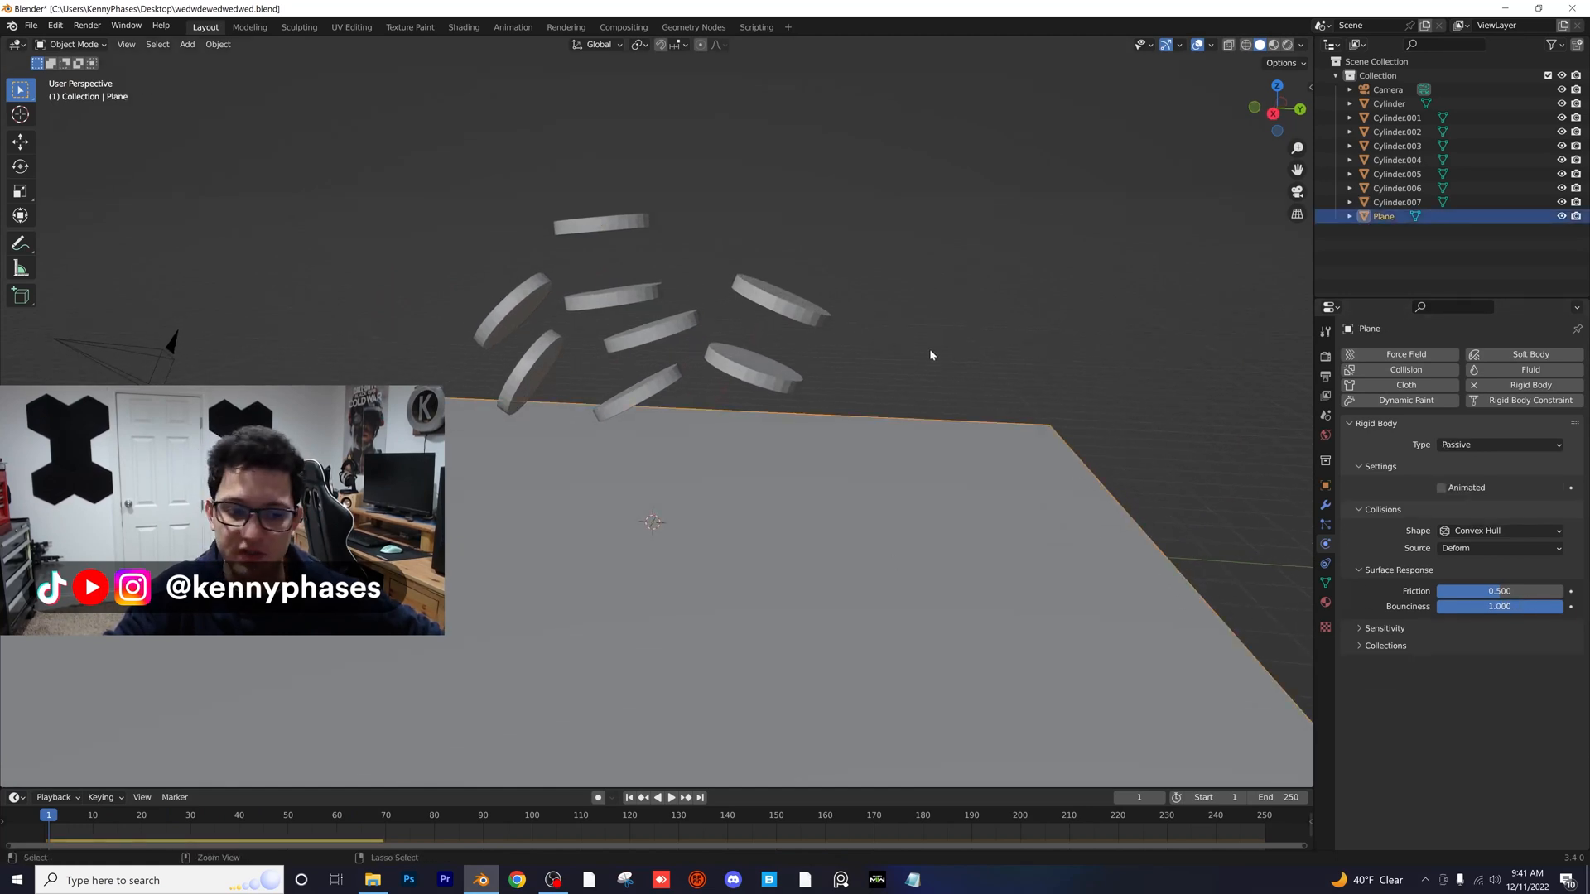
click(656, 796)
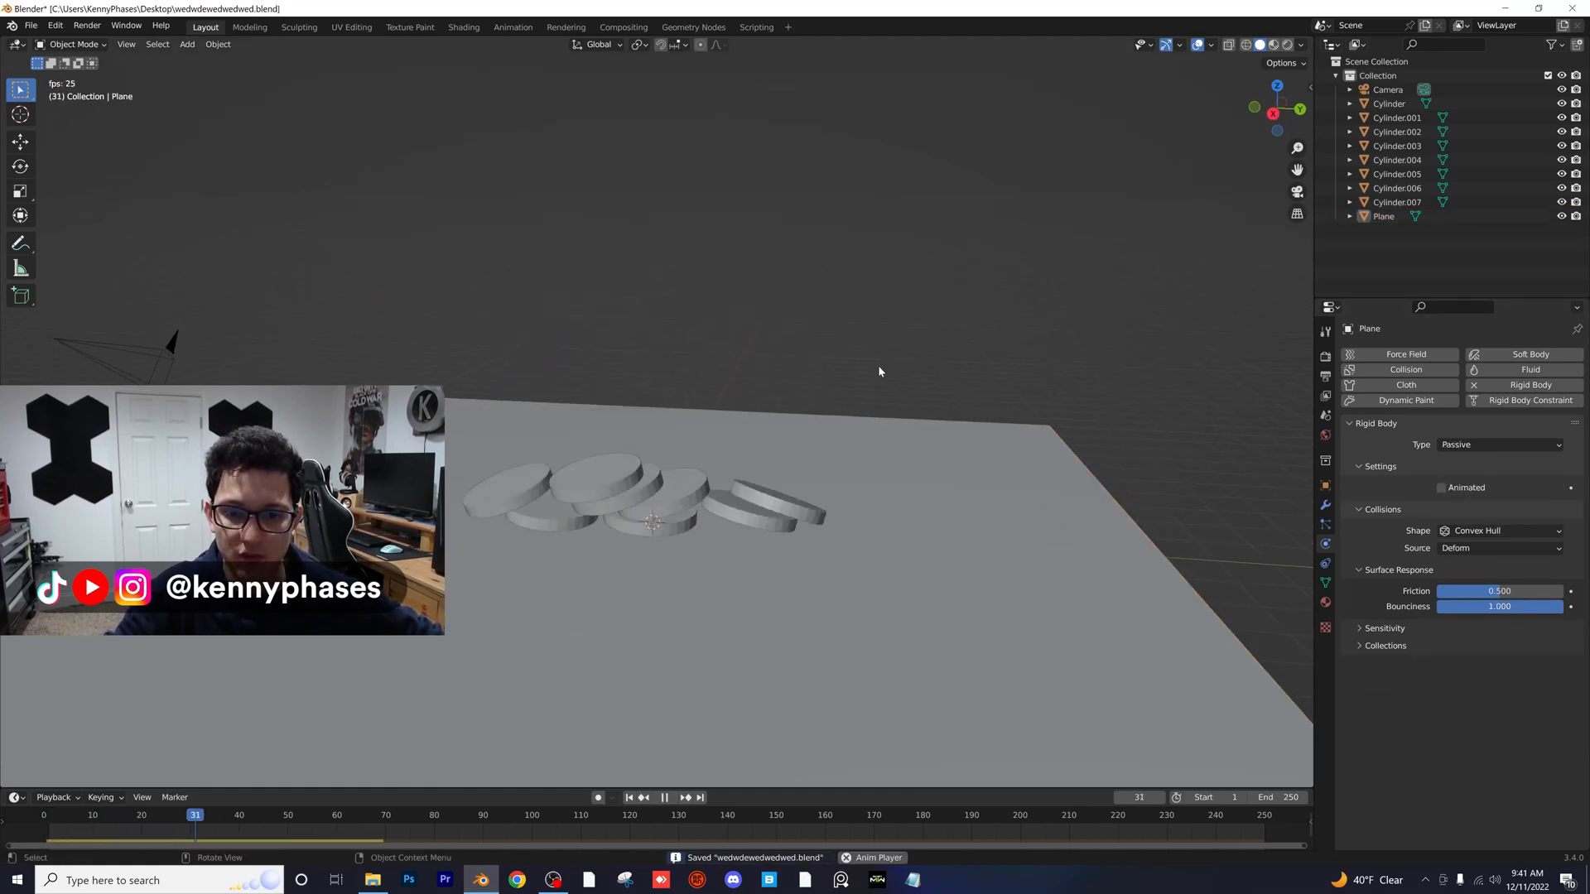
click(48, 815)
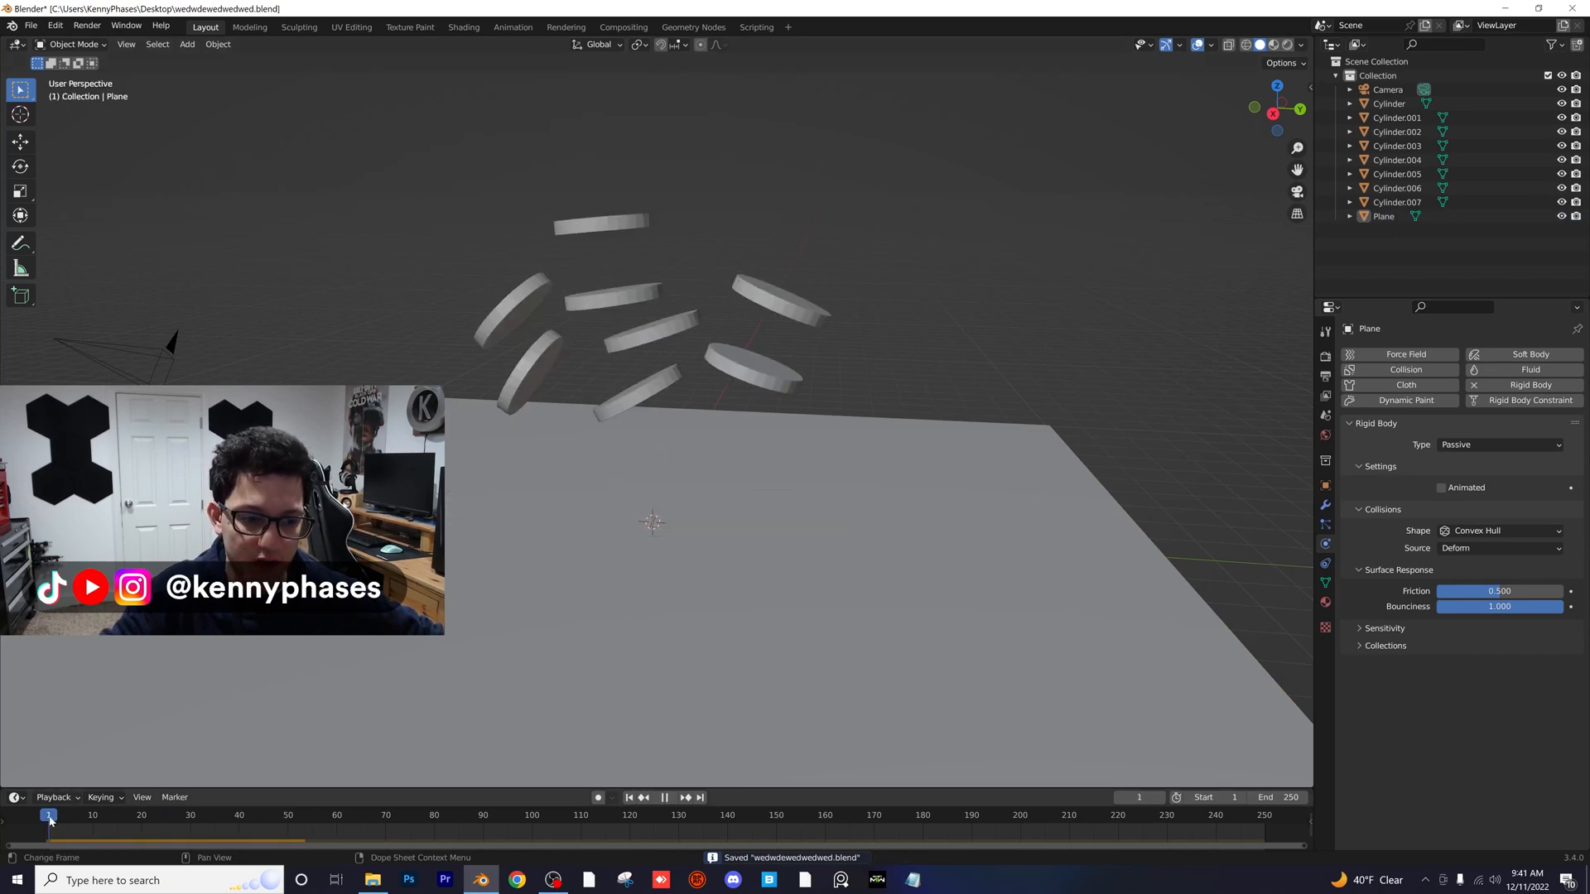
Step: Duplicate the coins into a cluster of over a dozen above the plane
click(779, 305)
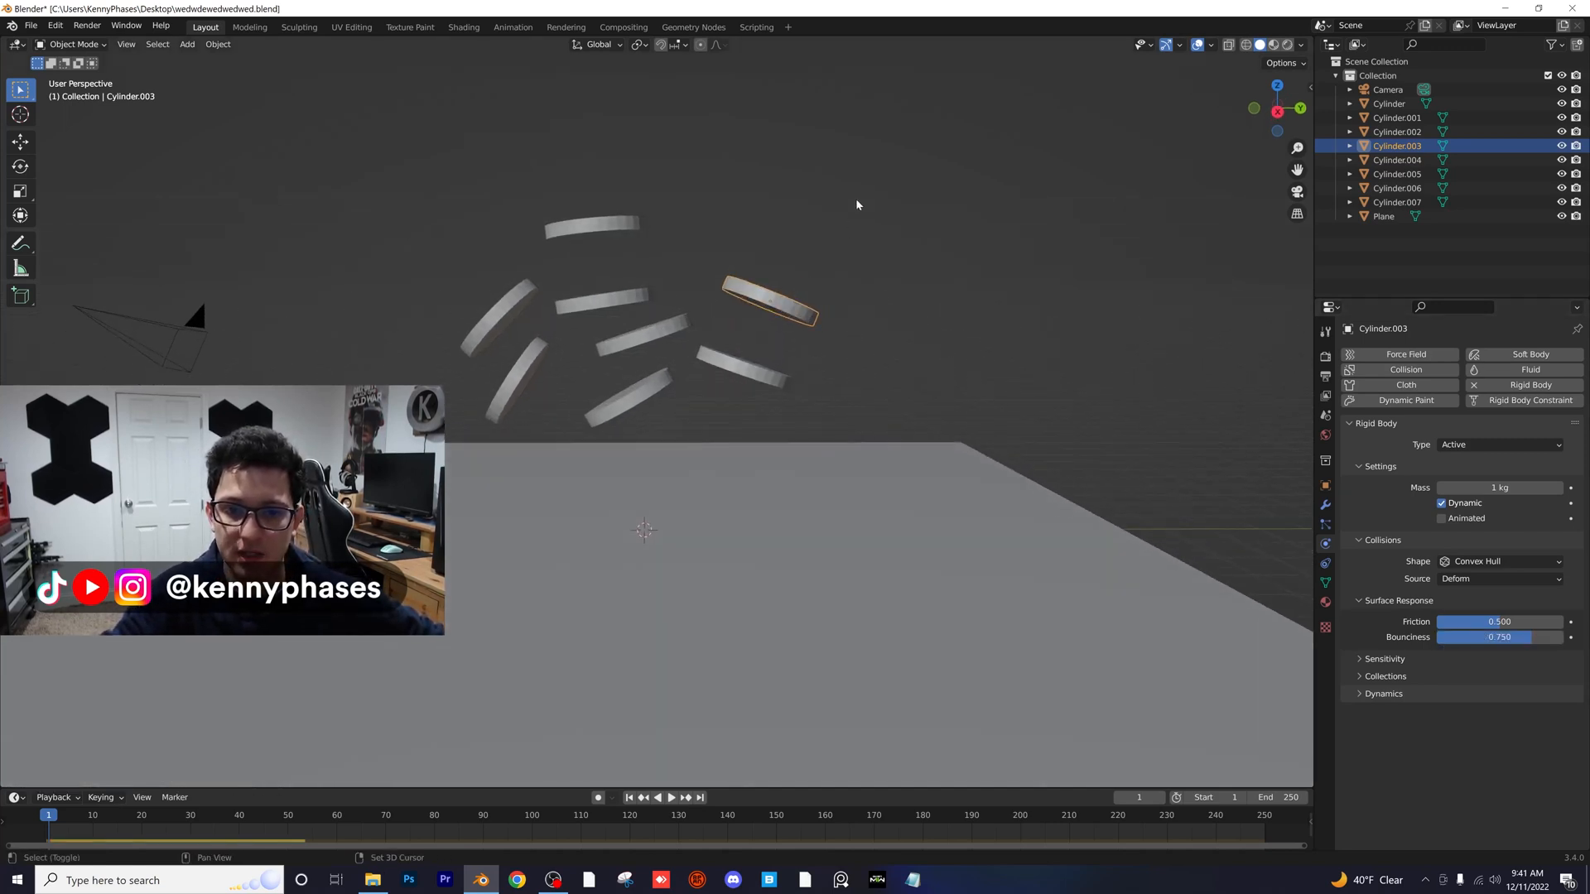
click(217, 43)
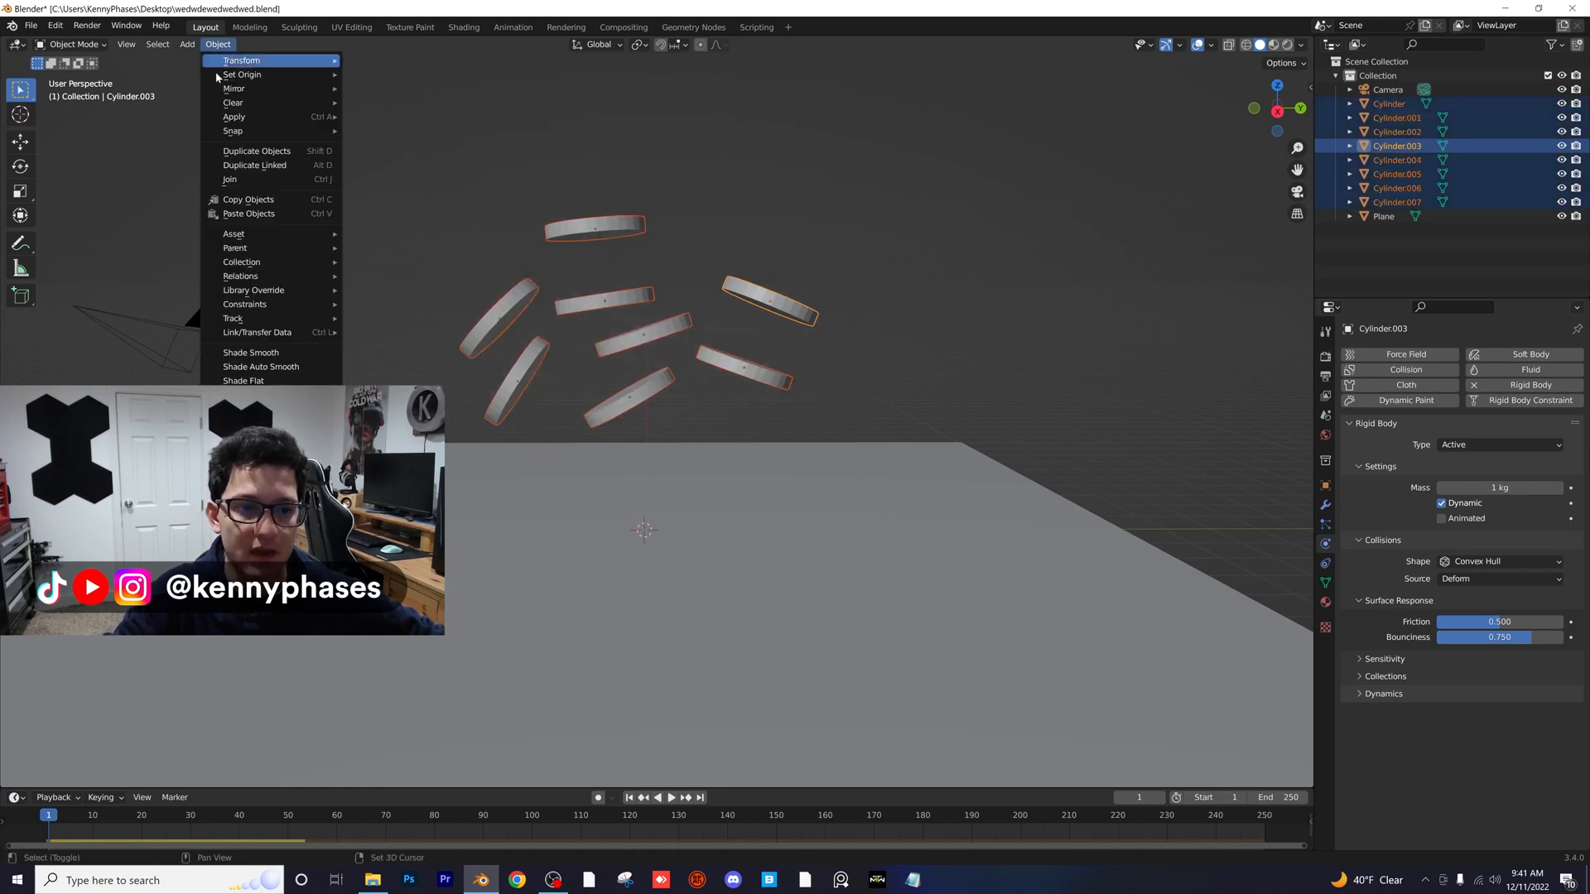
click(454, 500)
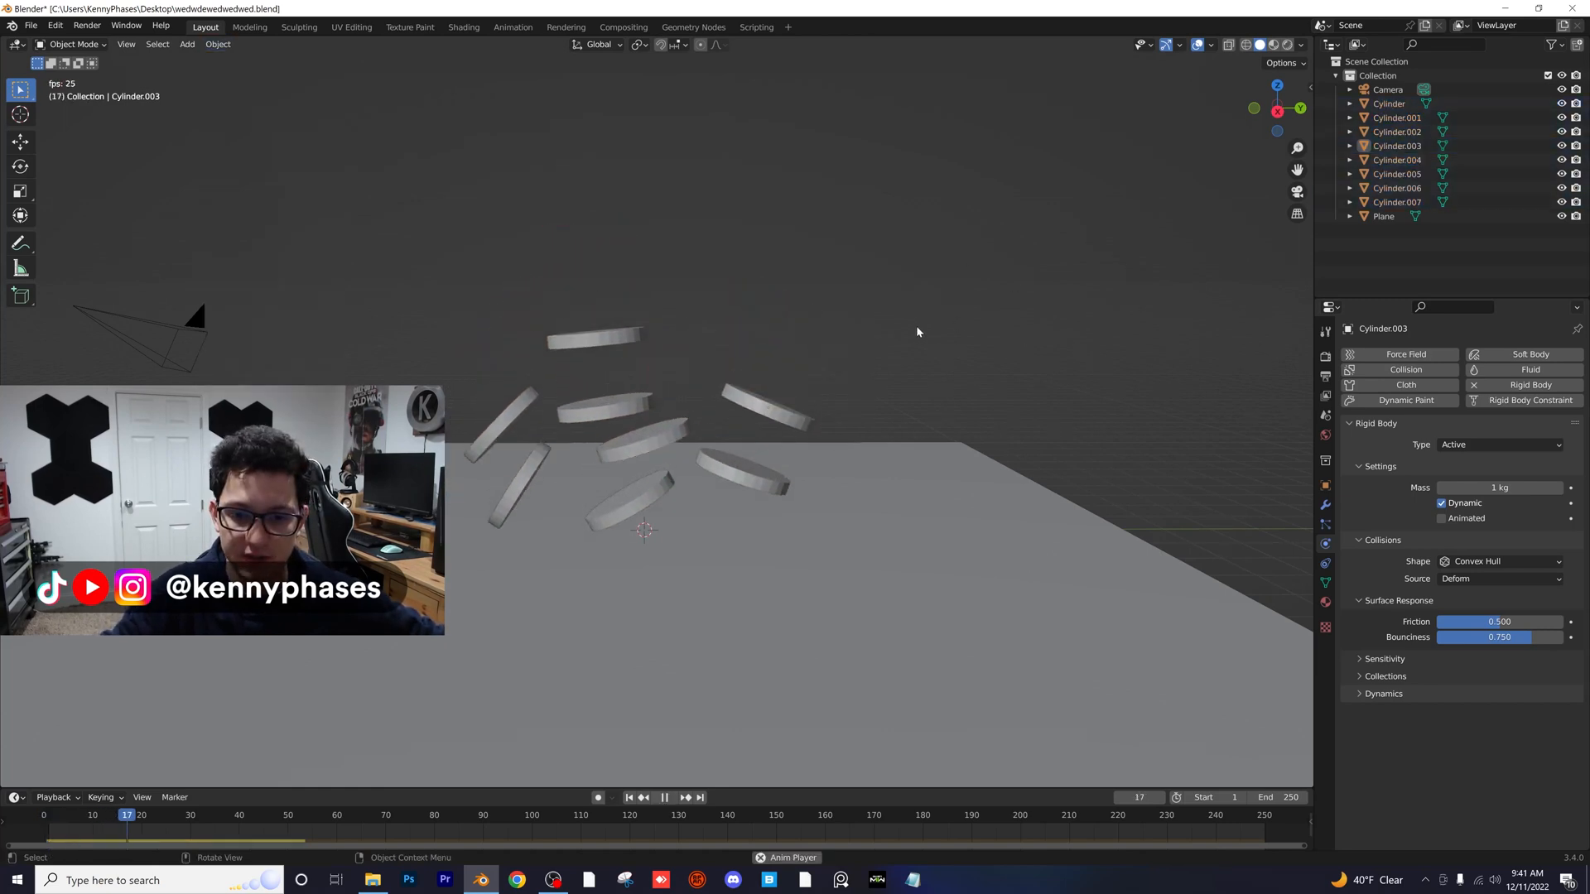
click(359, 815)
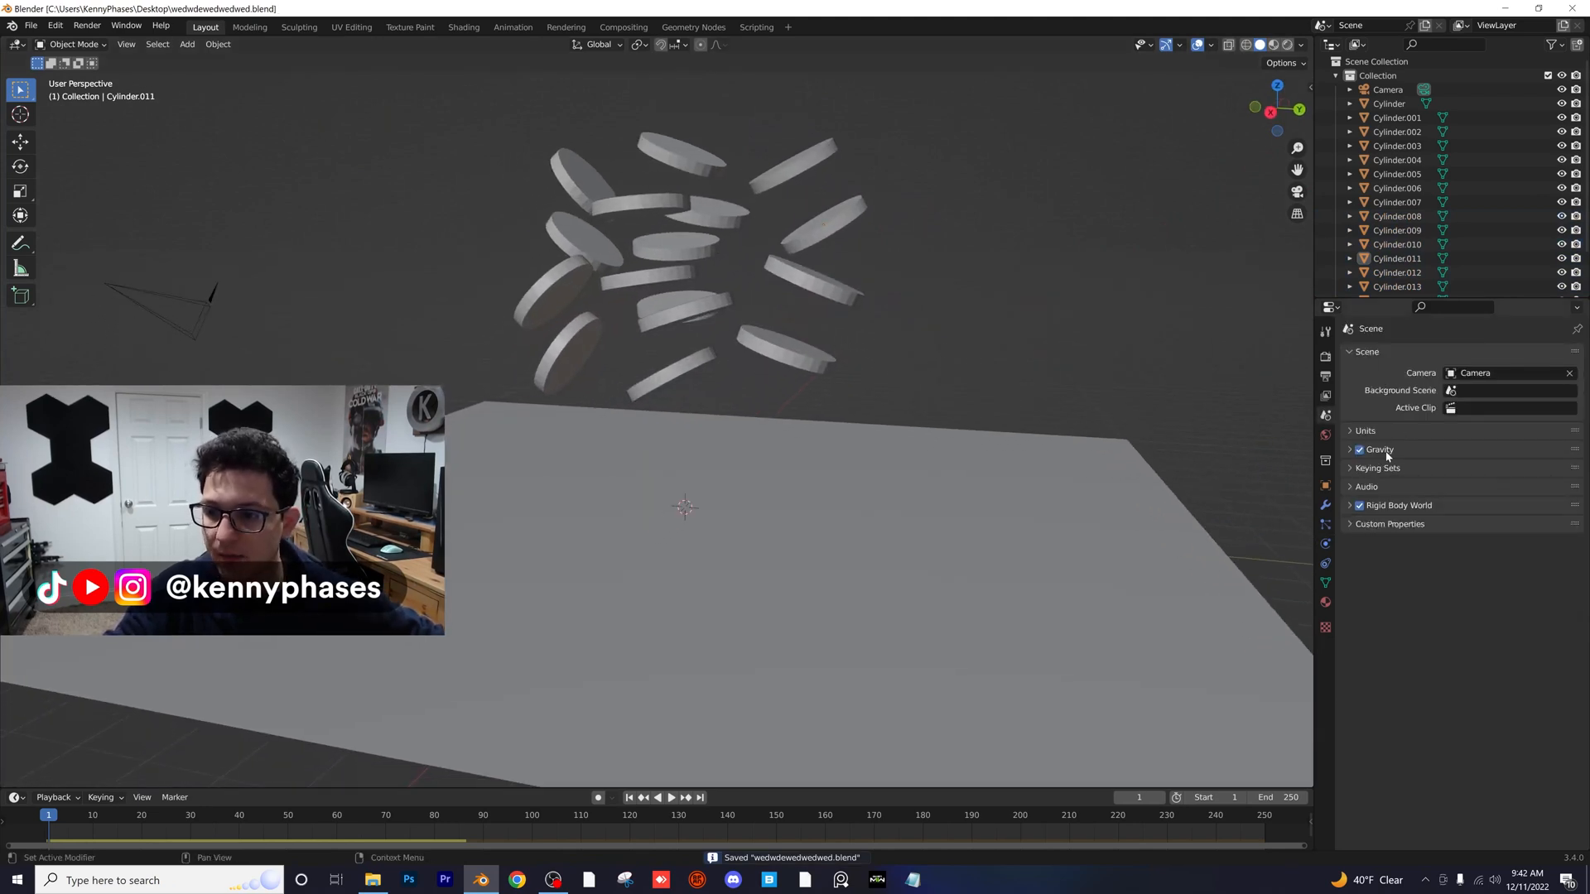
Step: Set scene gravity Z to -20 m/s², keyframe it, and play to check the bounce
click(1367, 449)
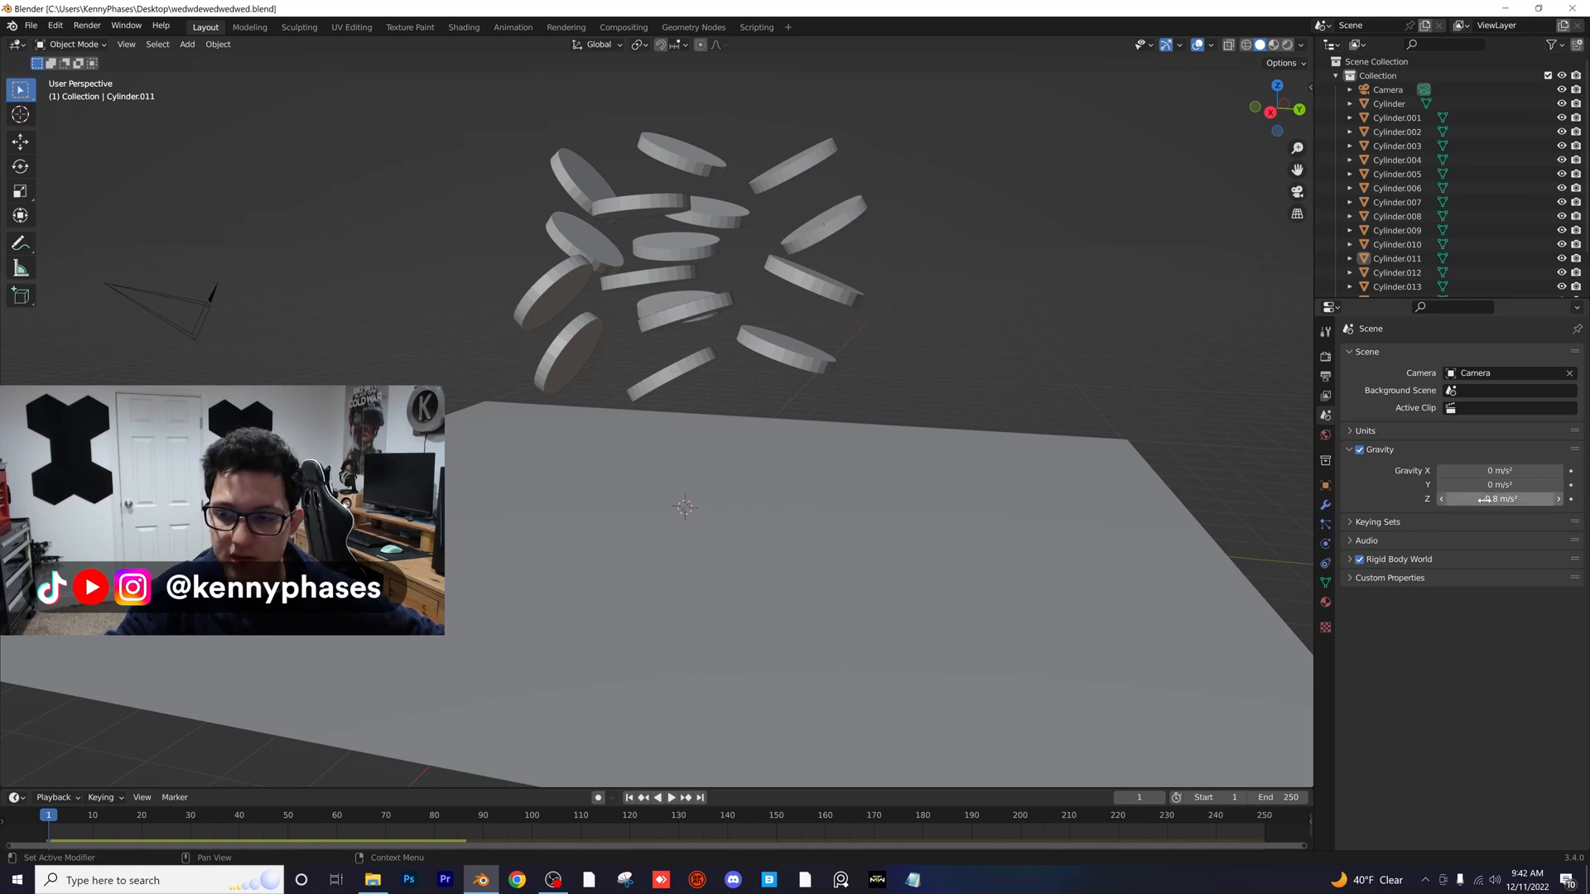
click(1499, 499)
text(20)
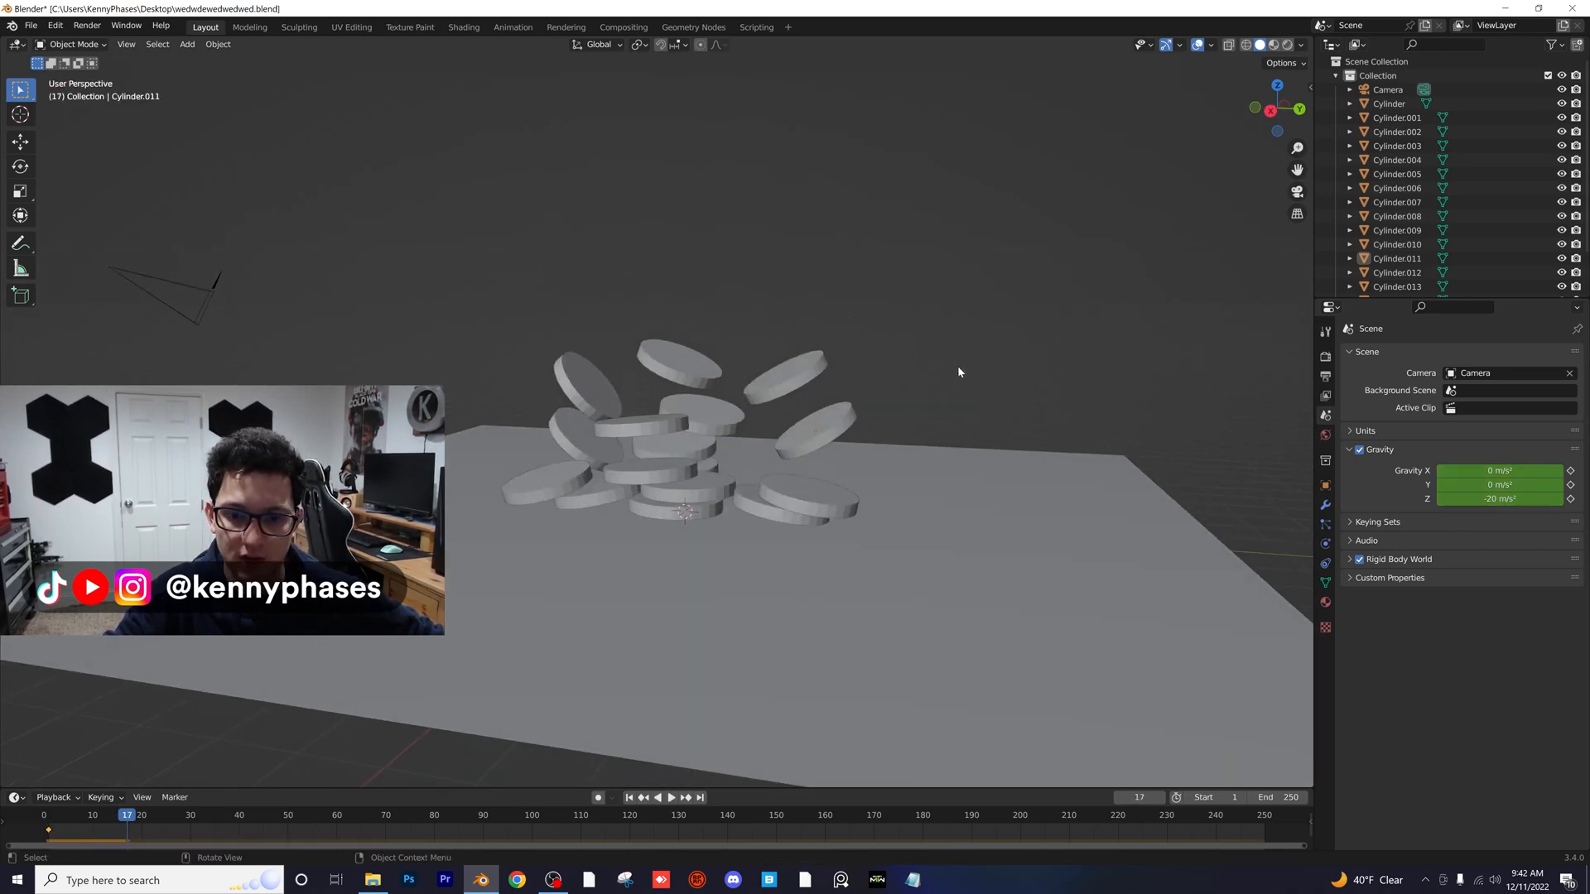
click(146, 815)
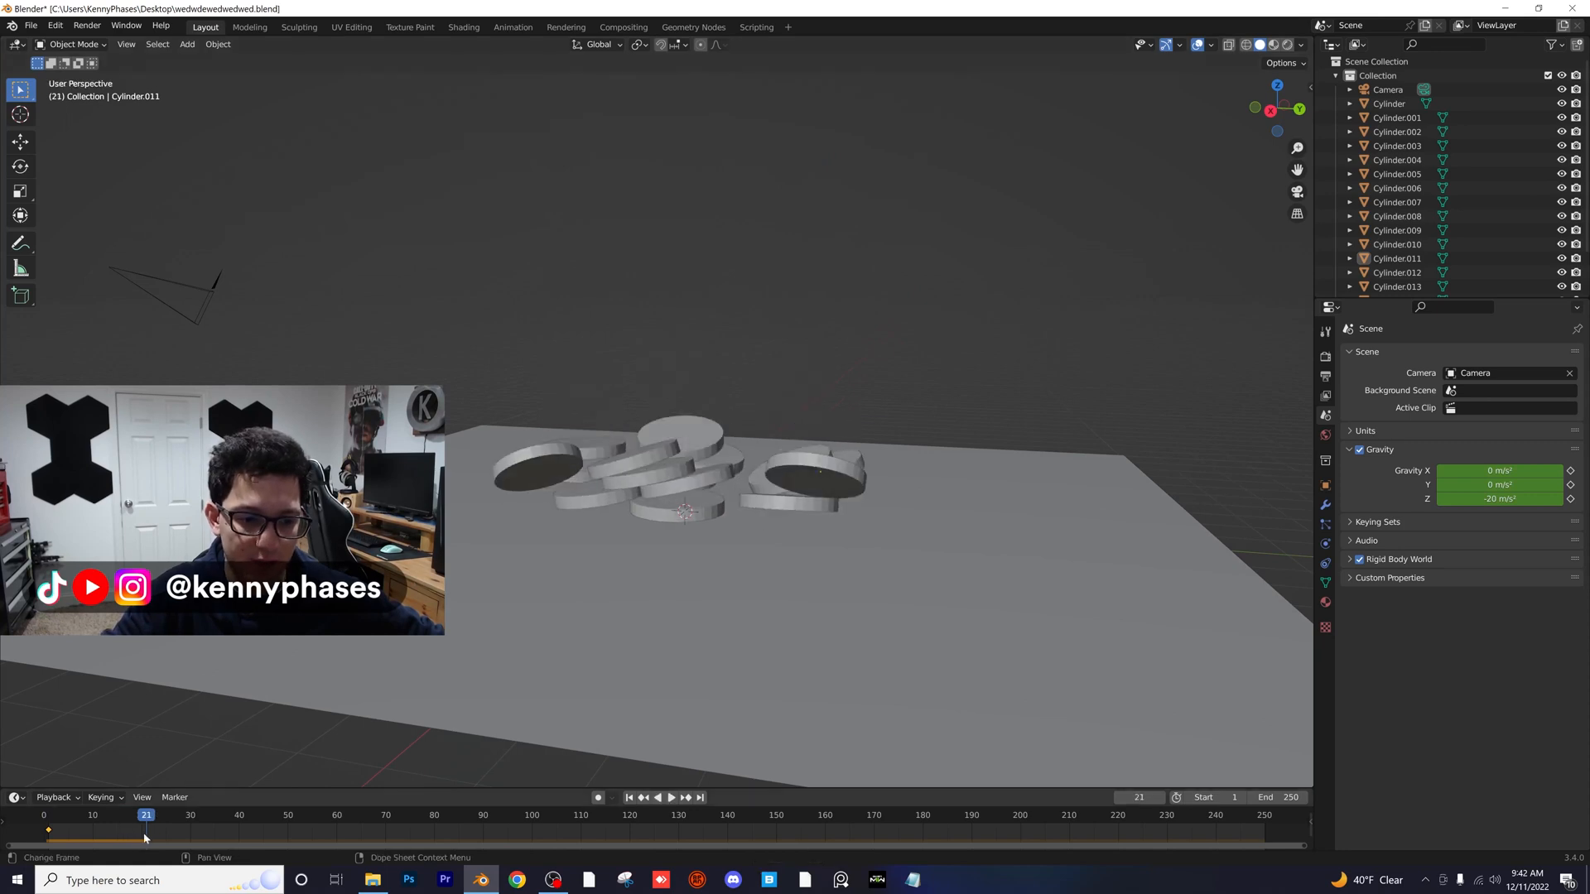
click(671, 797)
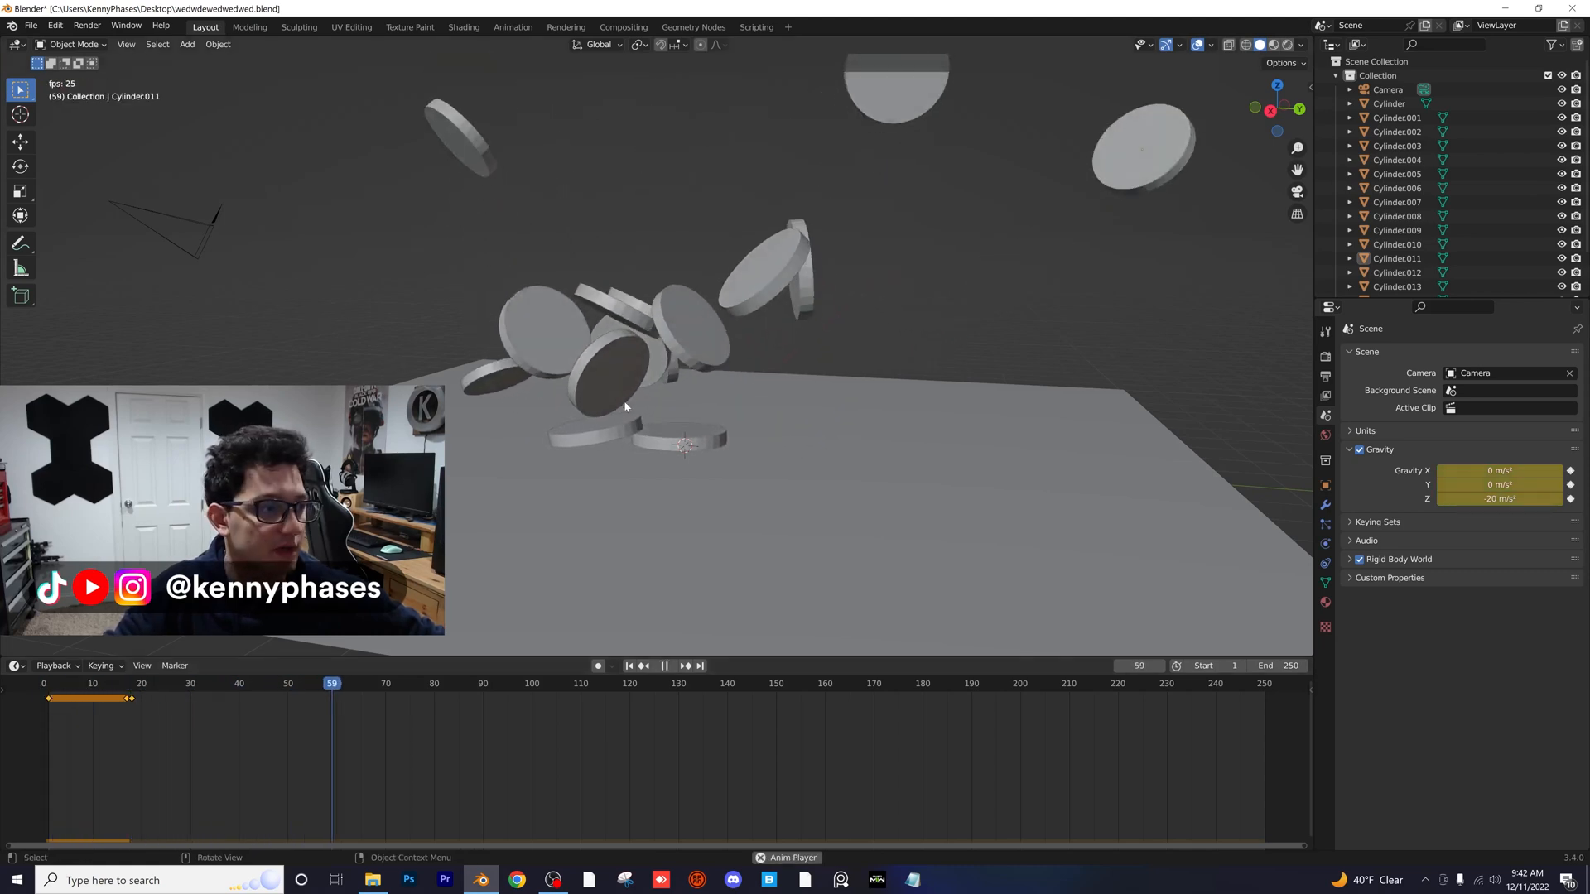
Step: Play the simulation to watch the coins scatter after gravity changes, then stop
click(664, 666)
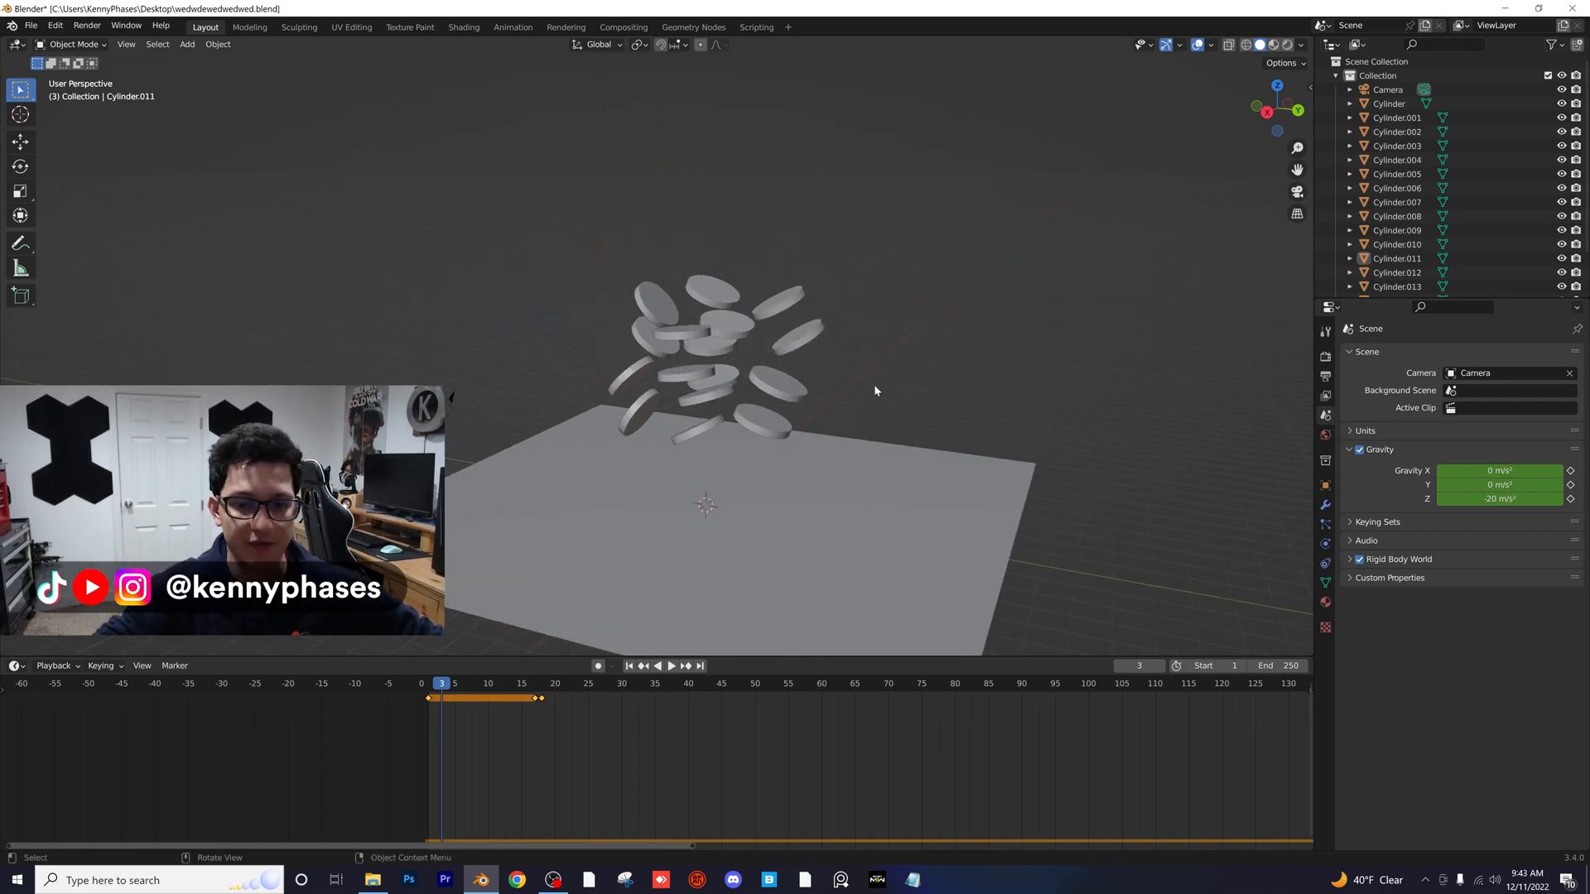
click(671, 665)
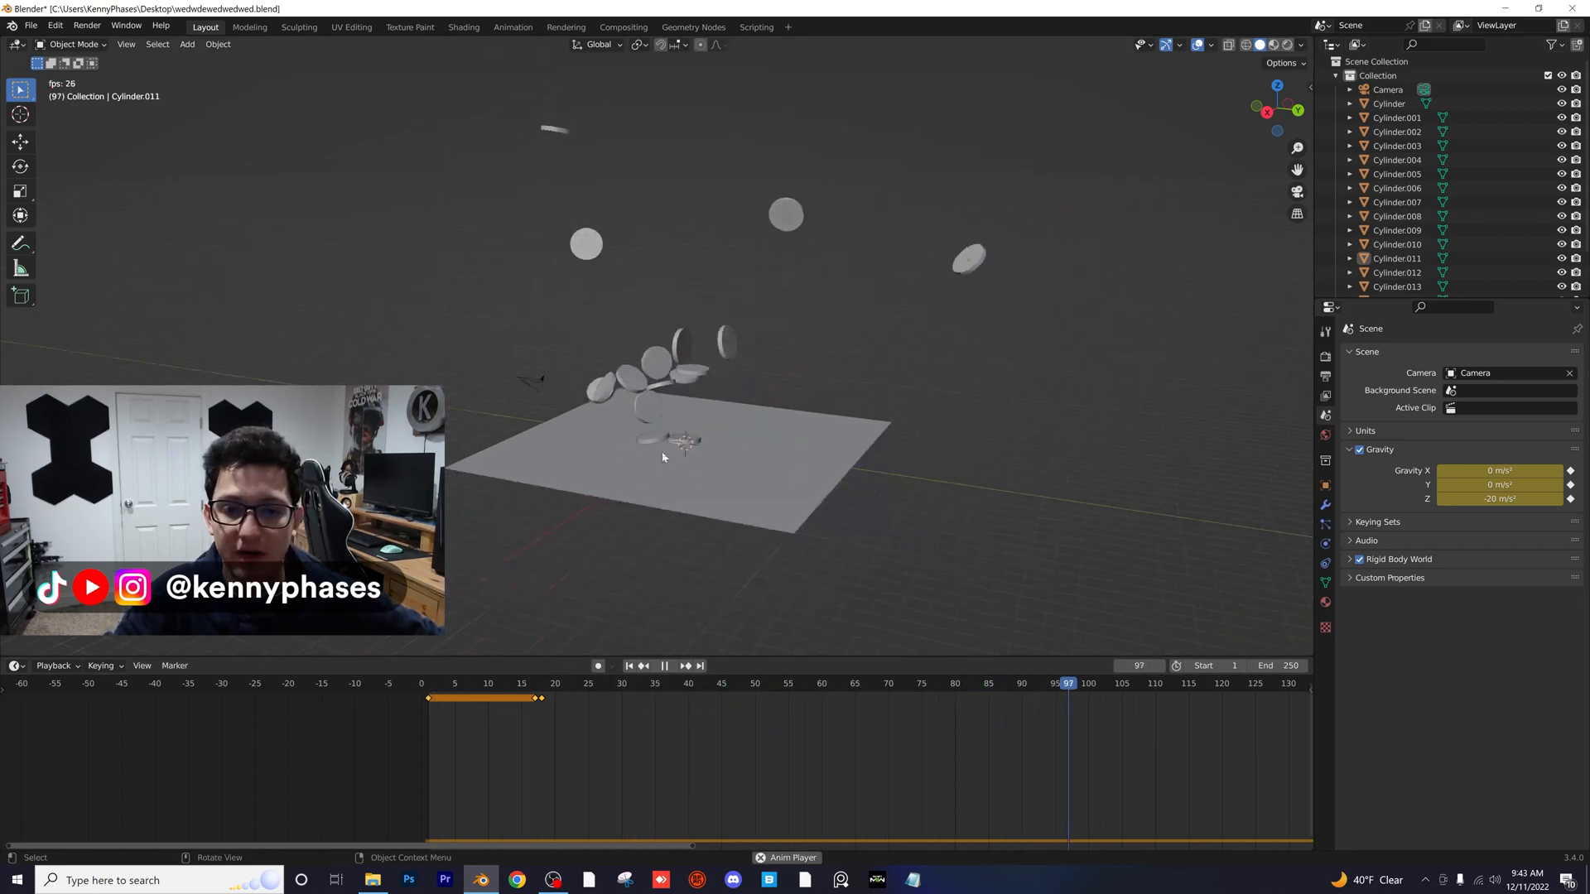
click(664, 666)
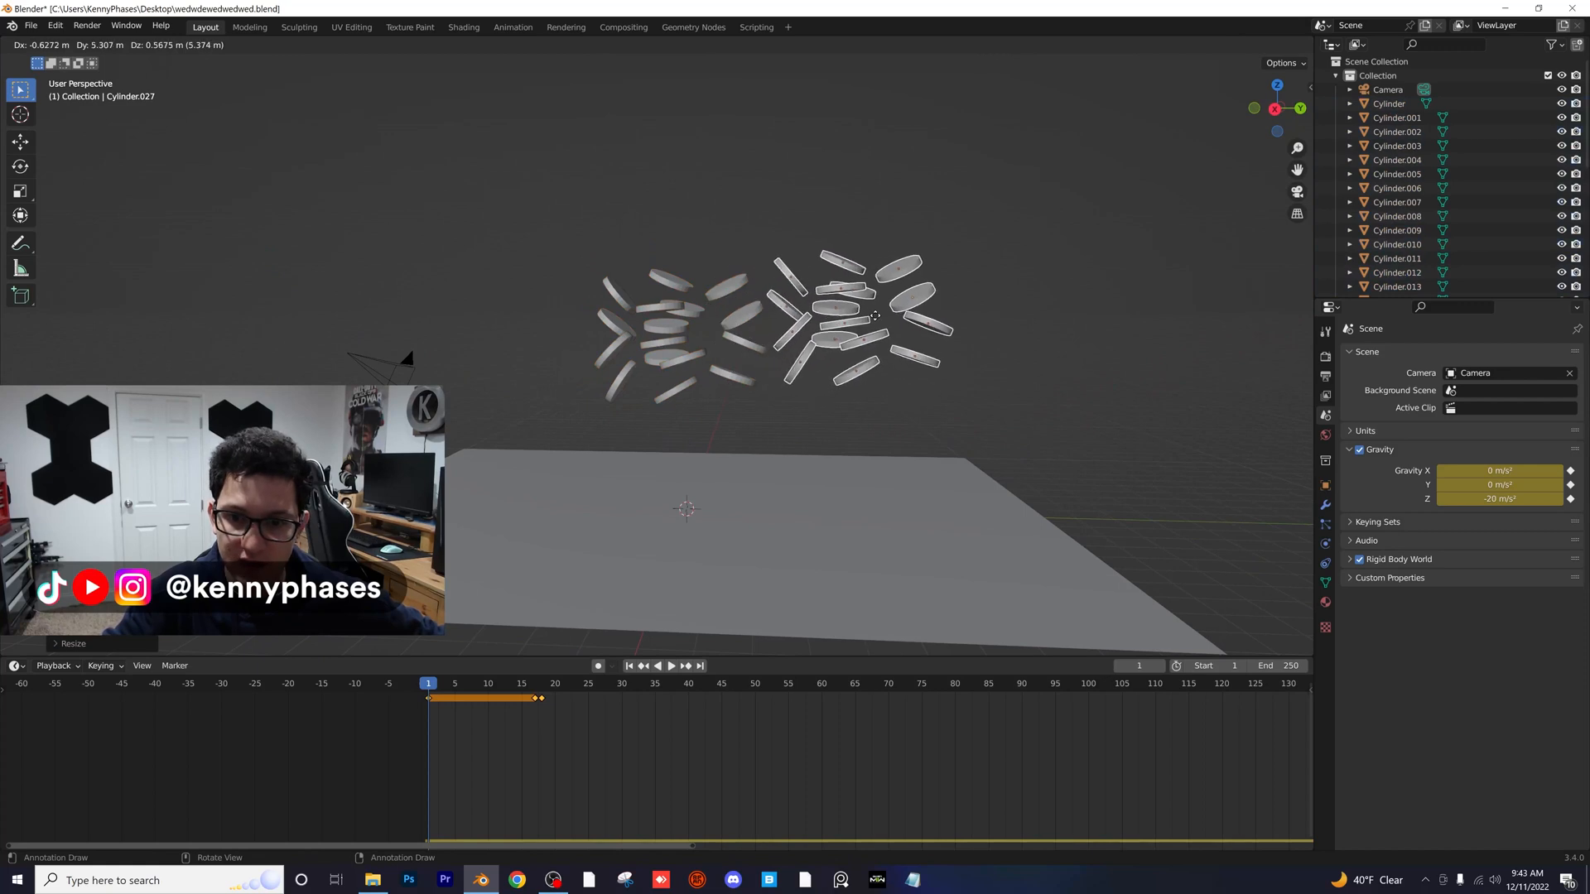
Step: Duplicate the coin cluster to dozens and test-play the larger drop
key(shift+d)
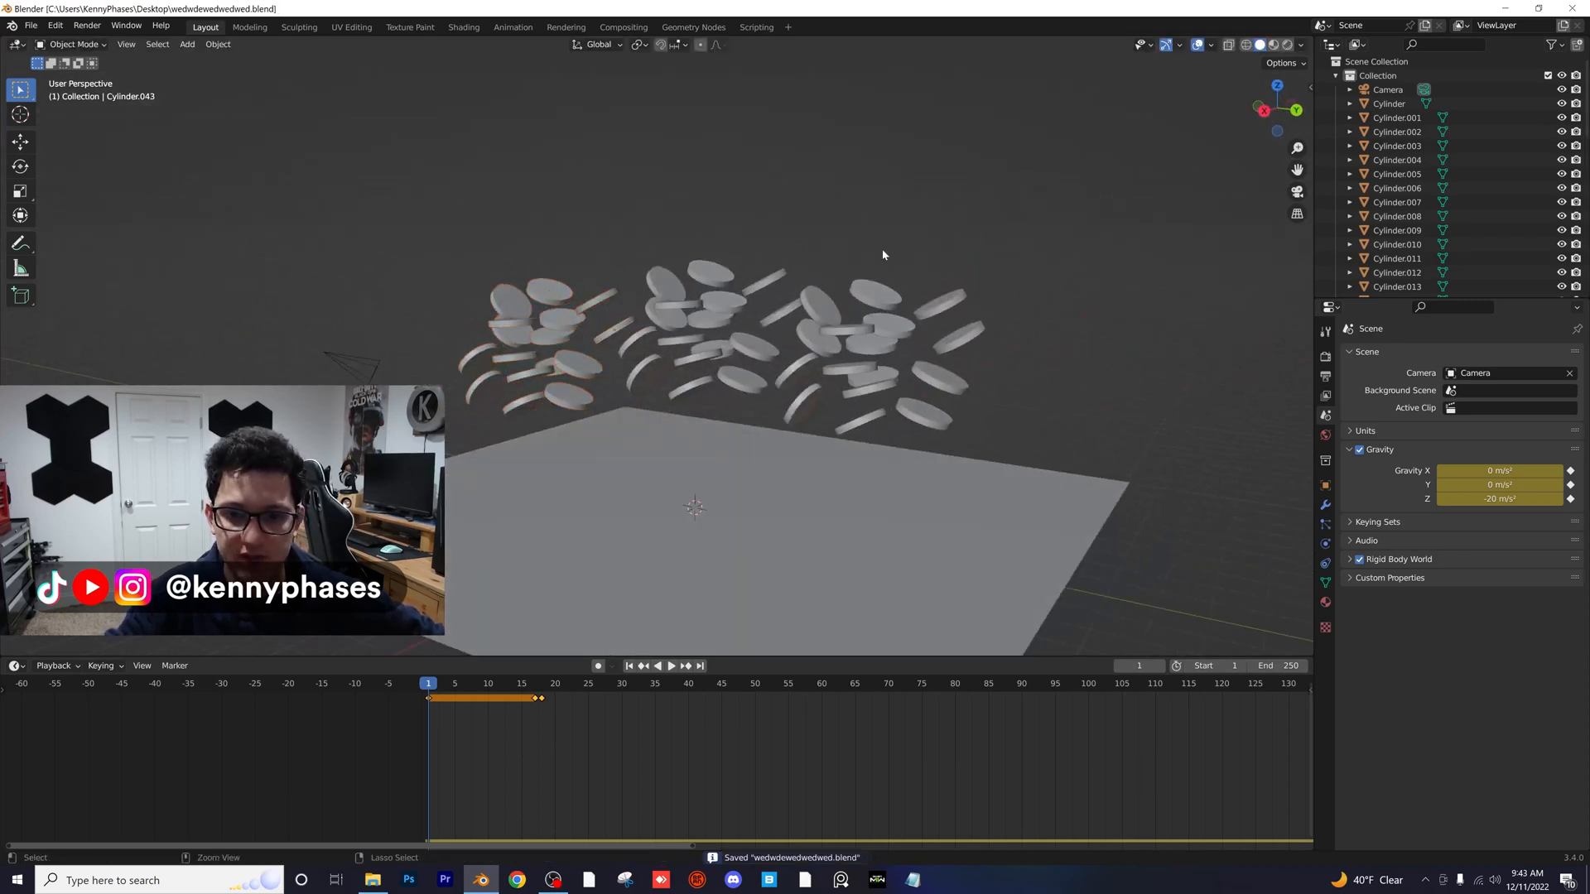
click(671, 666)
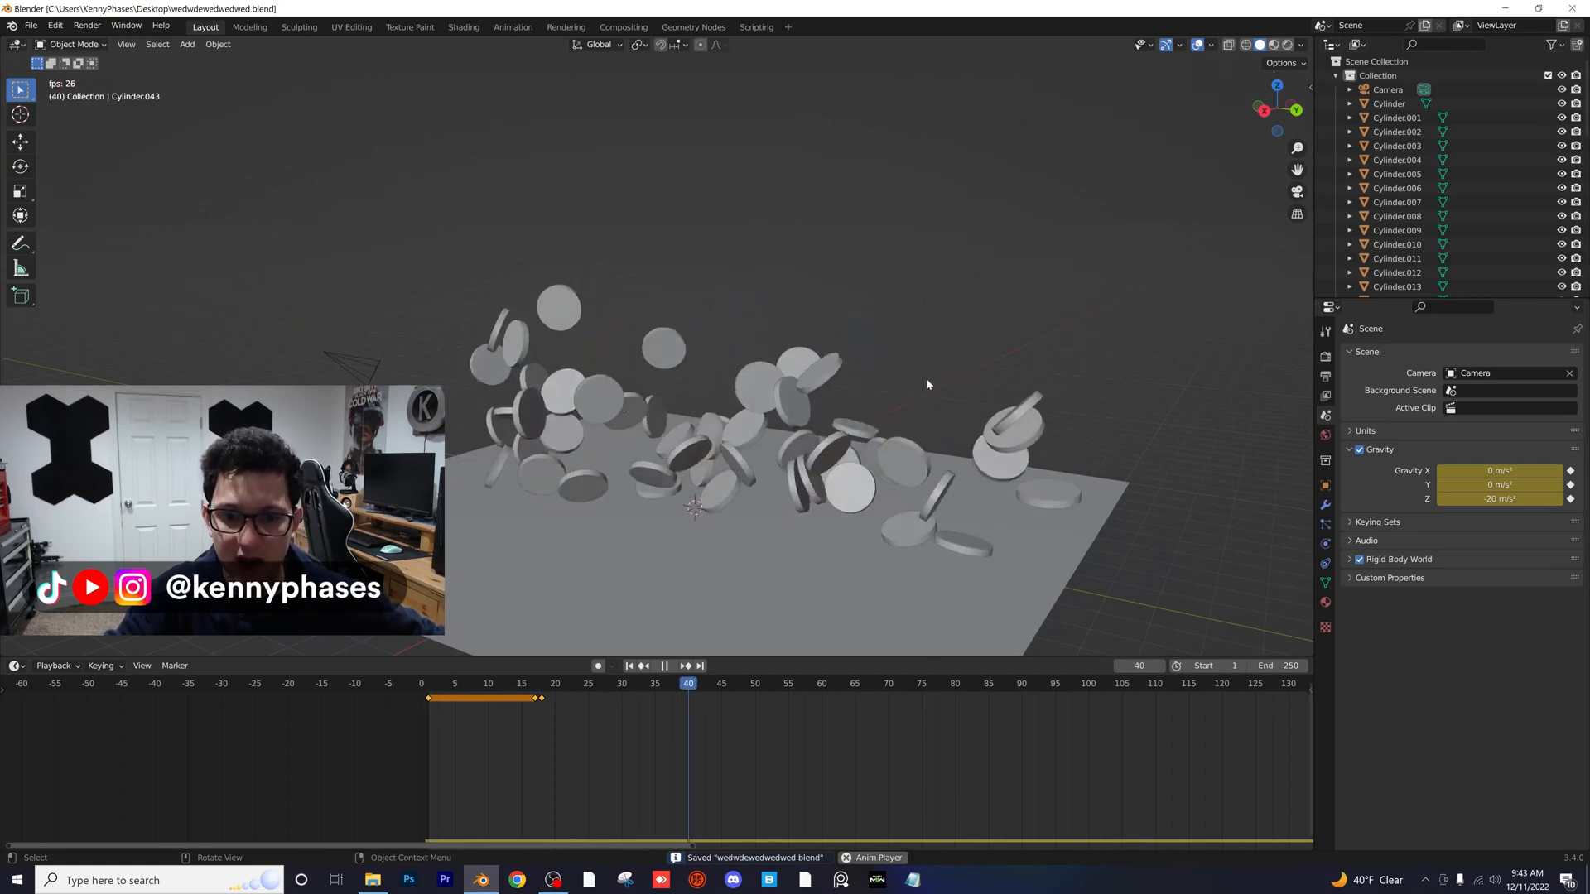
click(425, 682)
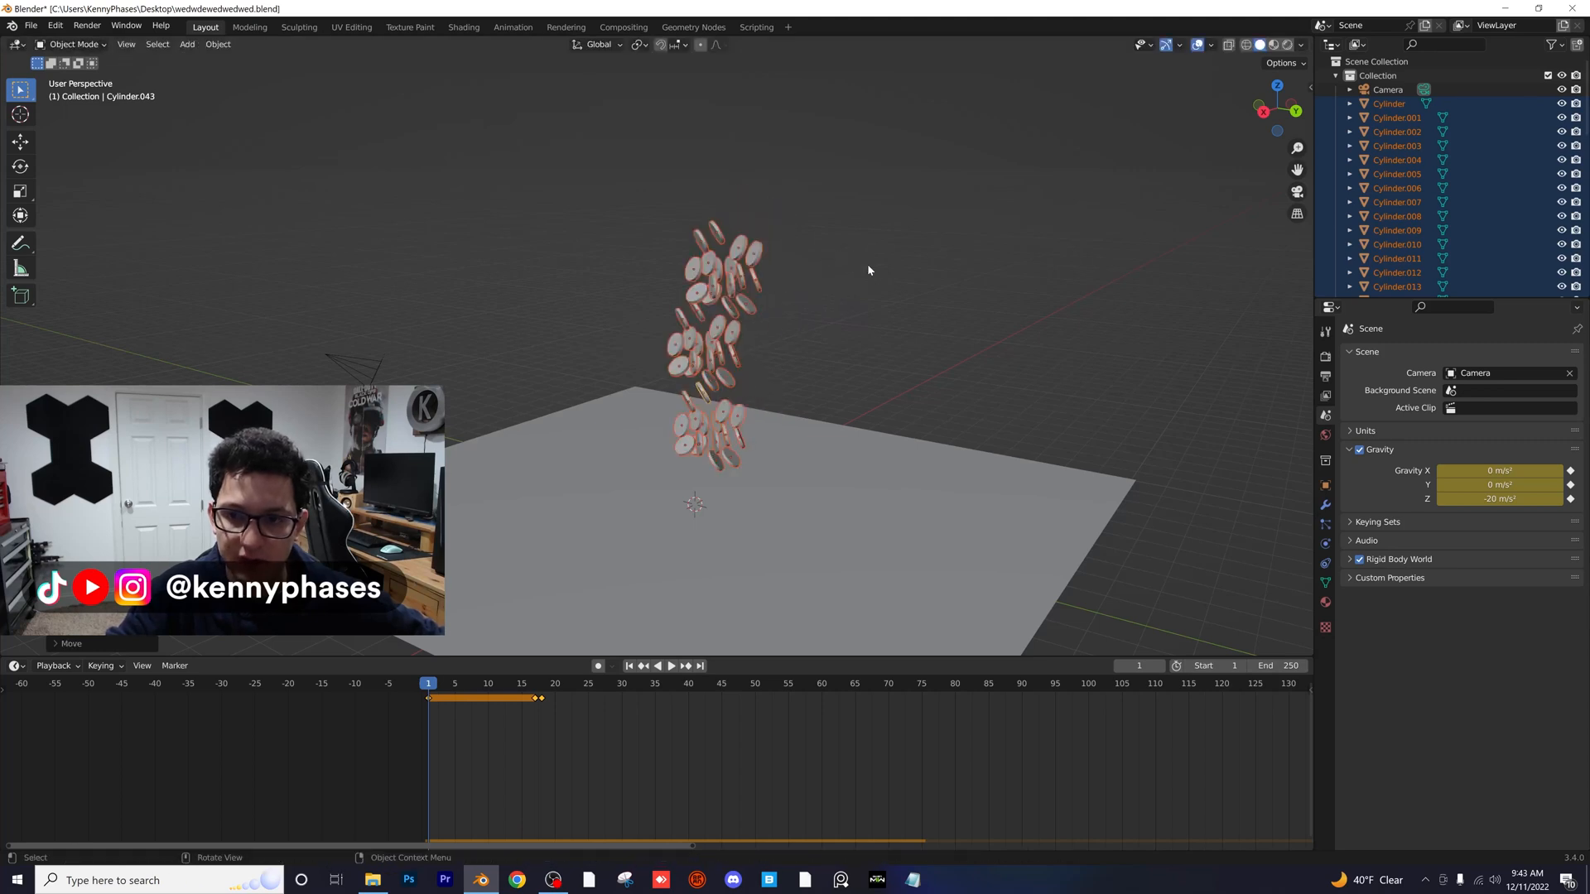
Step: Save, then play the stacked coin column crashing onto the plane
key(ctrl+s)
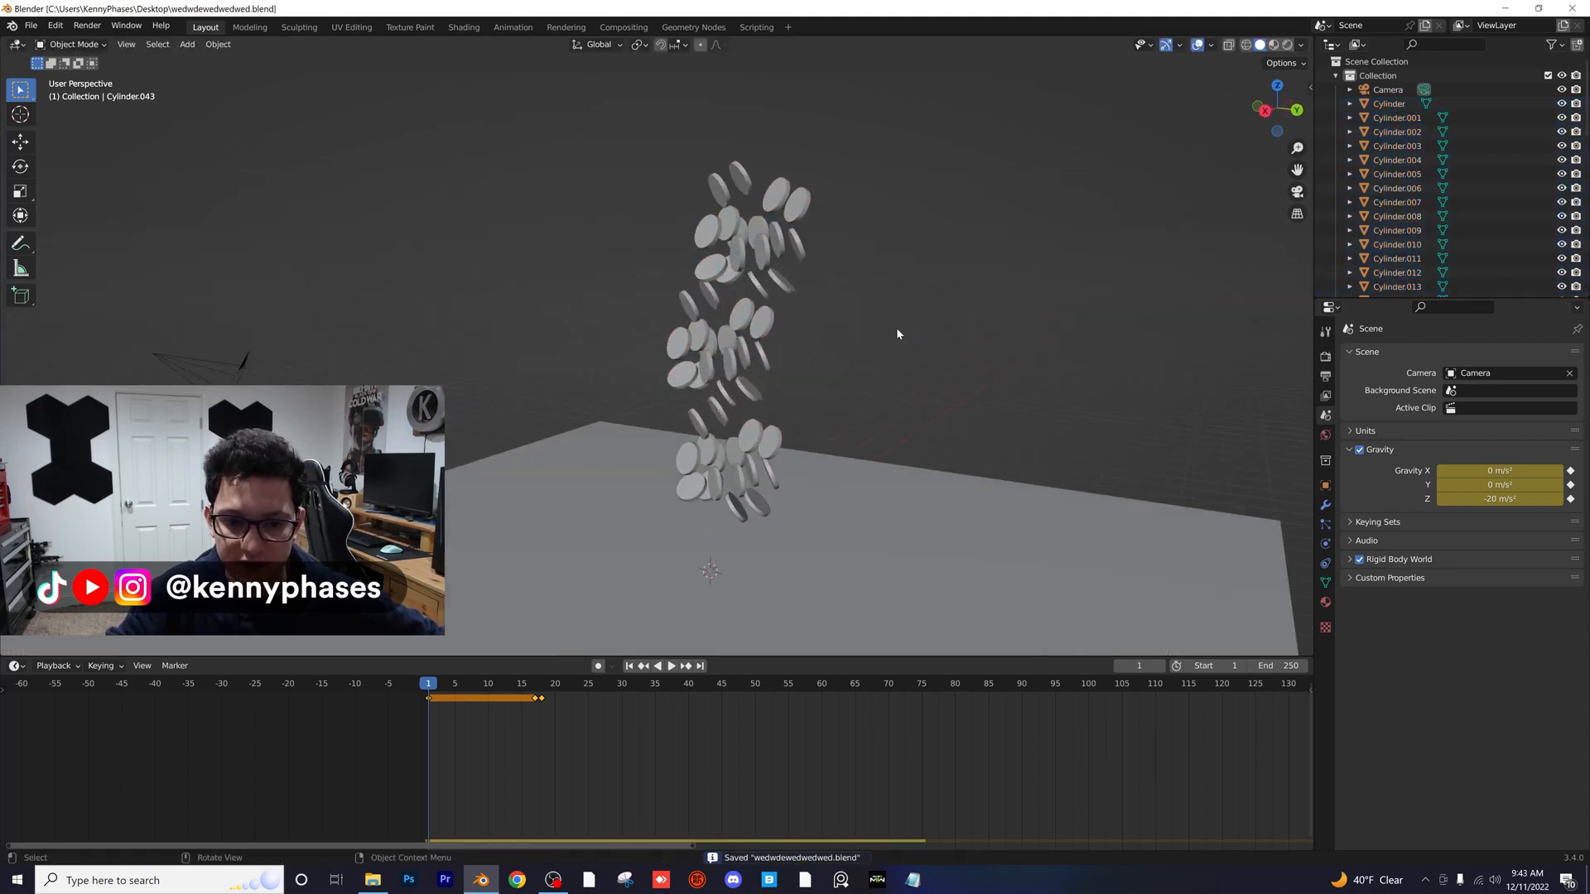
click(671, 666)
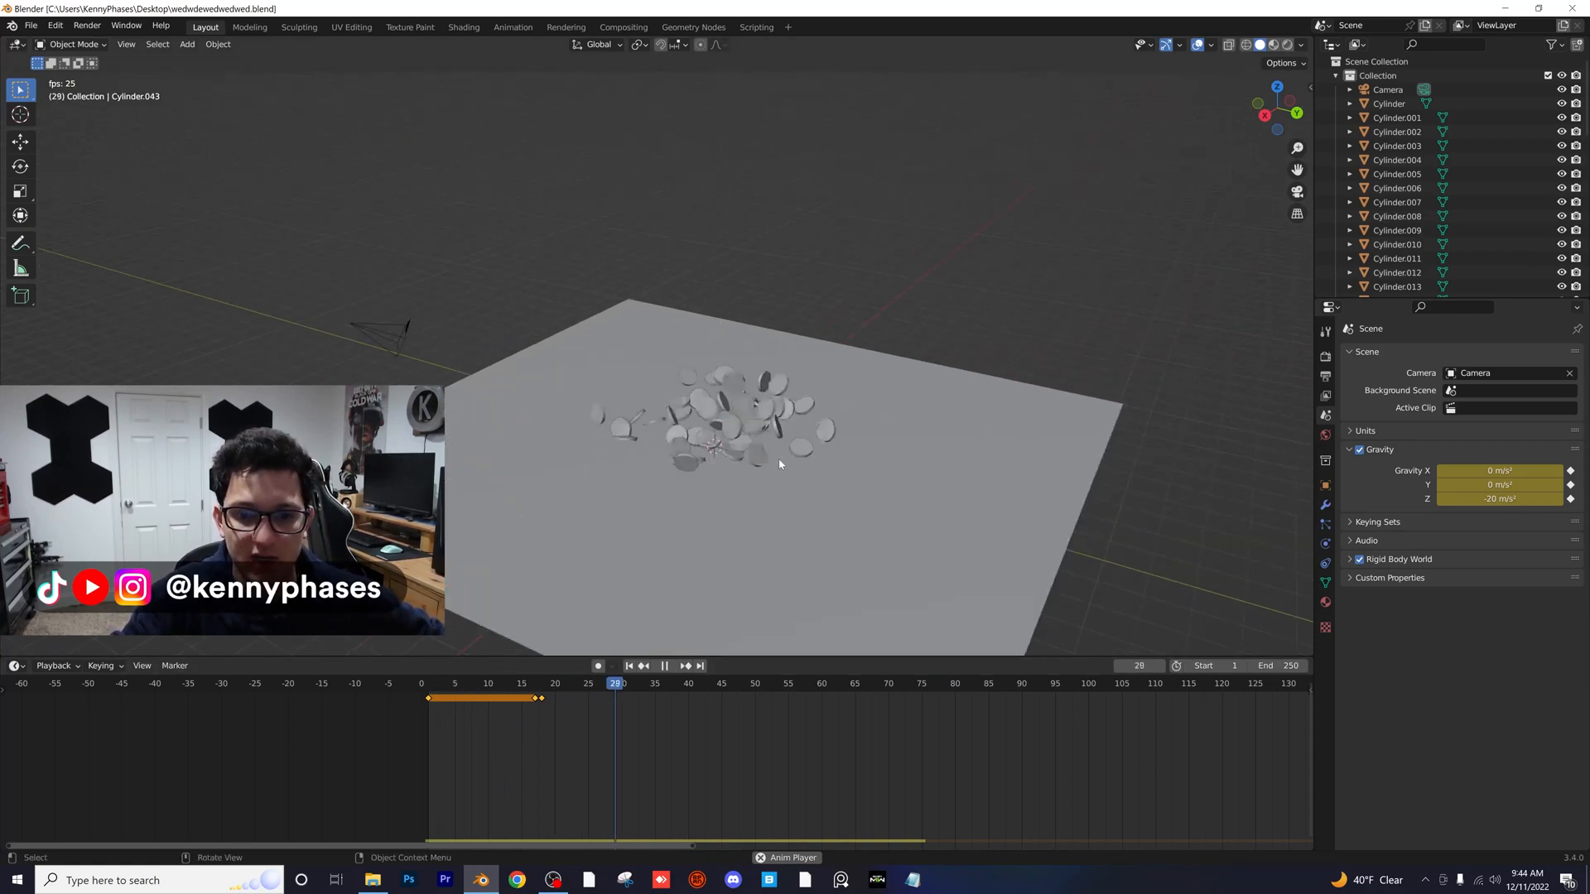
click(665, 666)
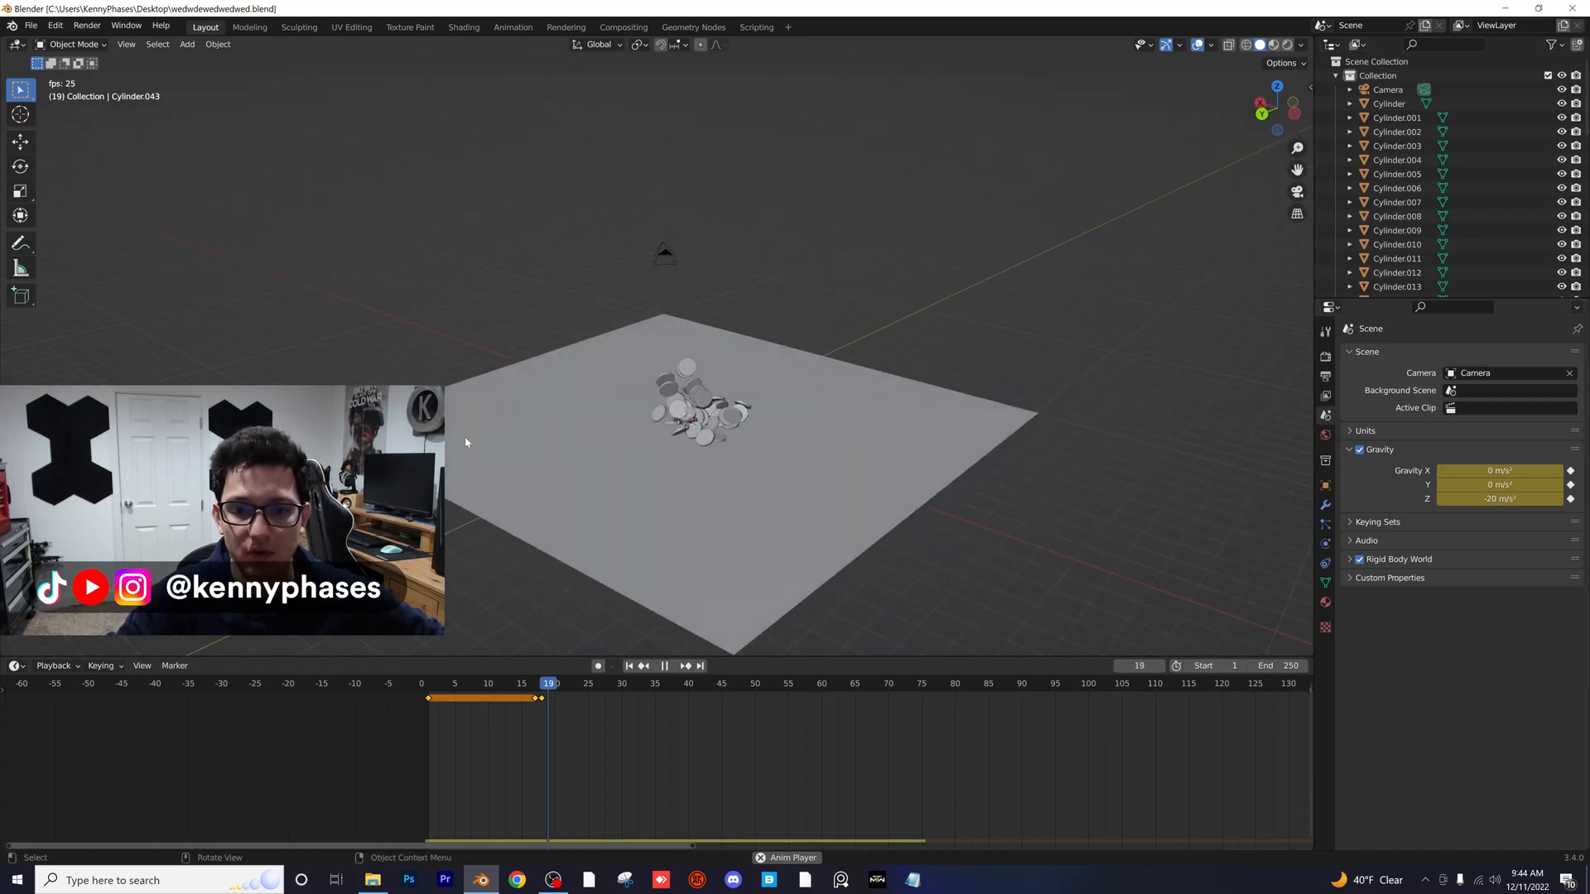
click(664, 666)
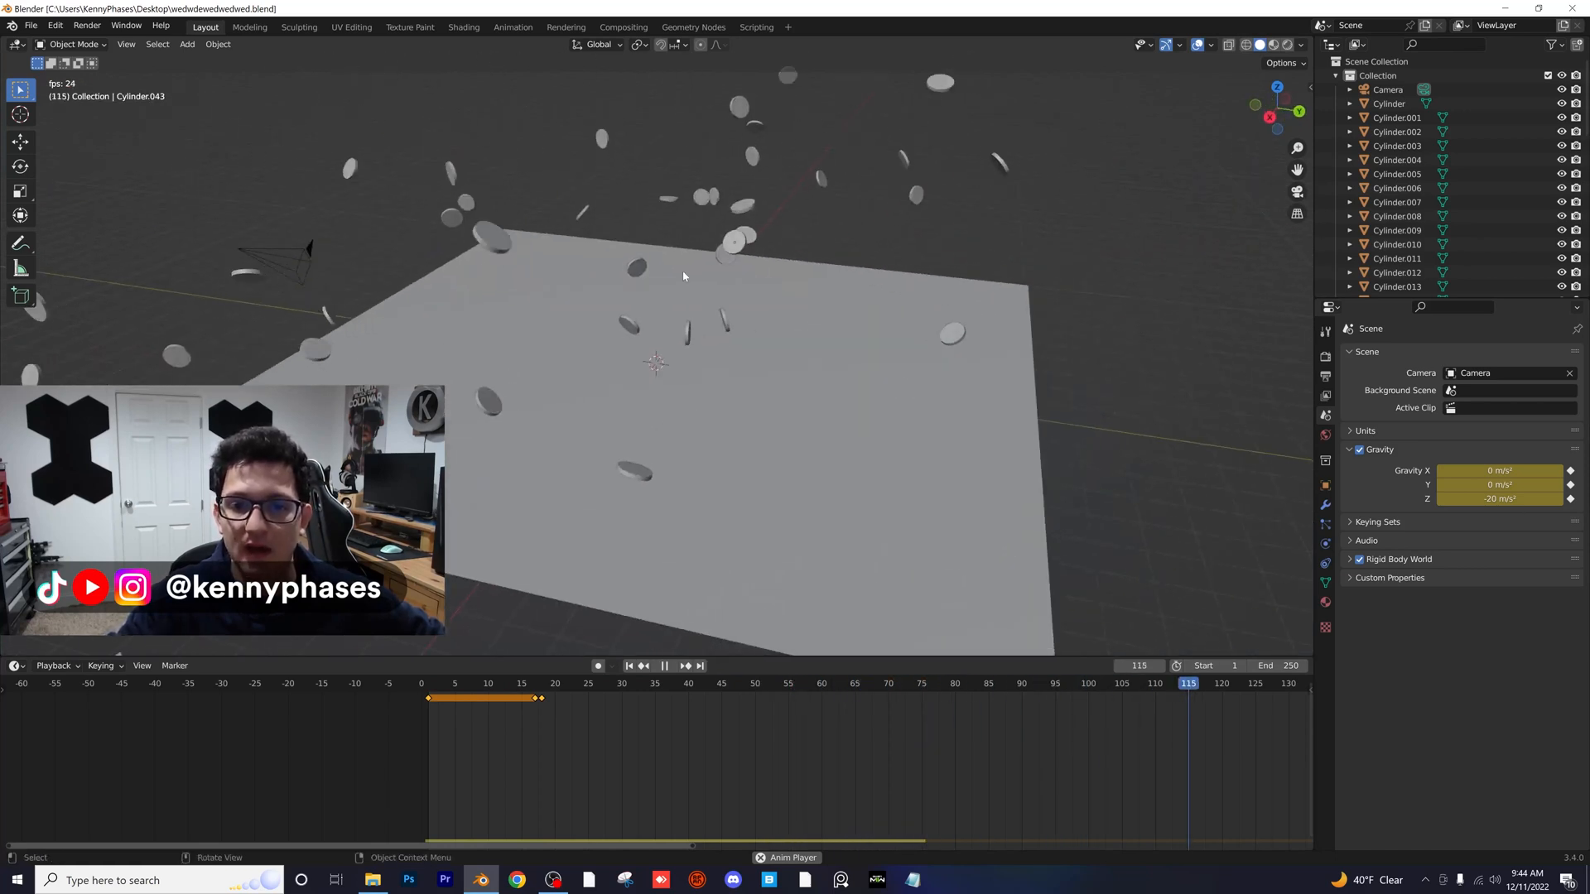
click(663, 666)
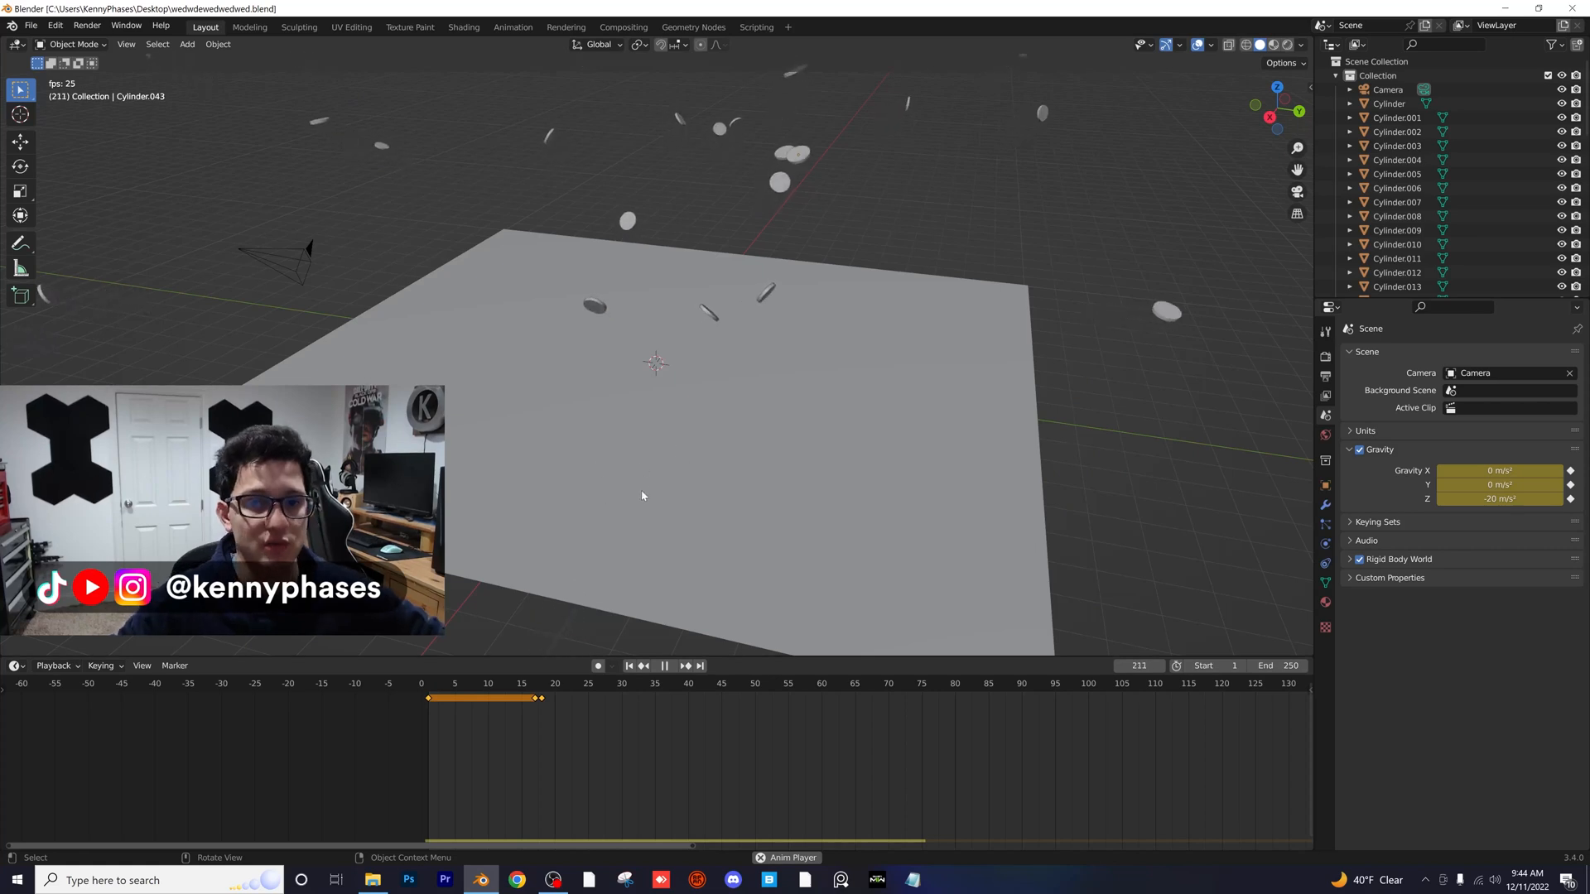
Step: Replay the scatter into space and rewind the timeline to the first frames
click(482, 682)
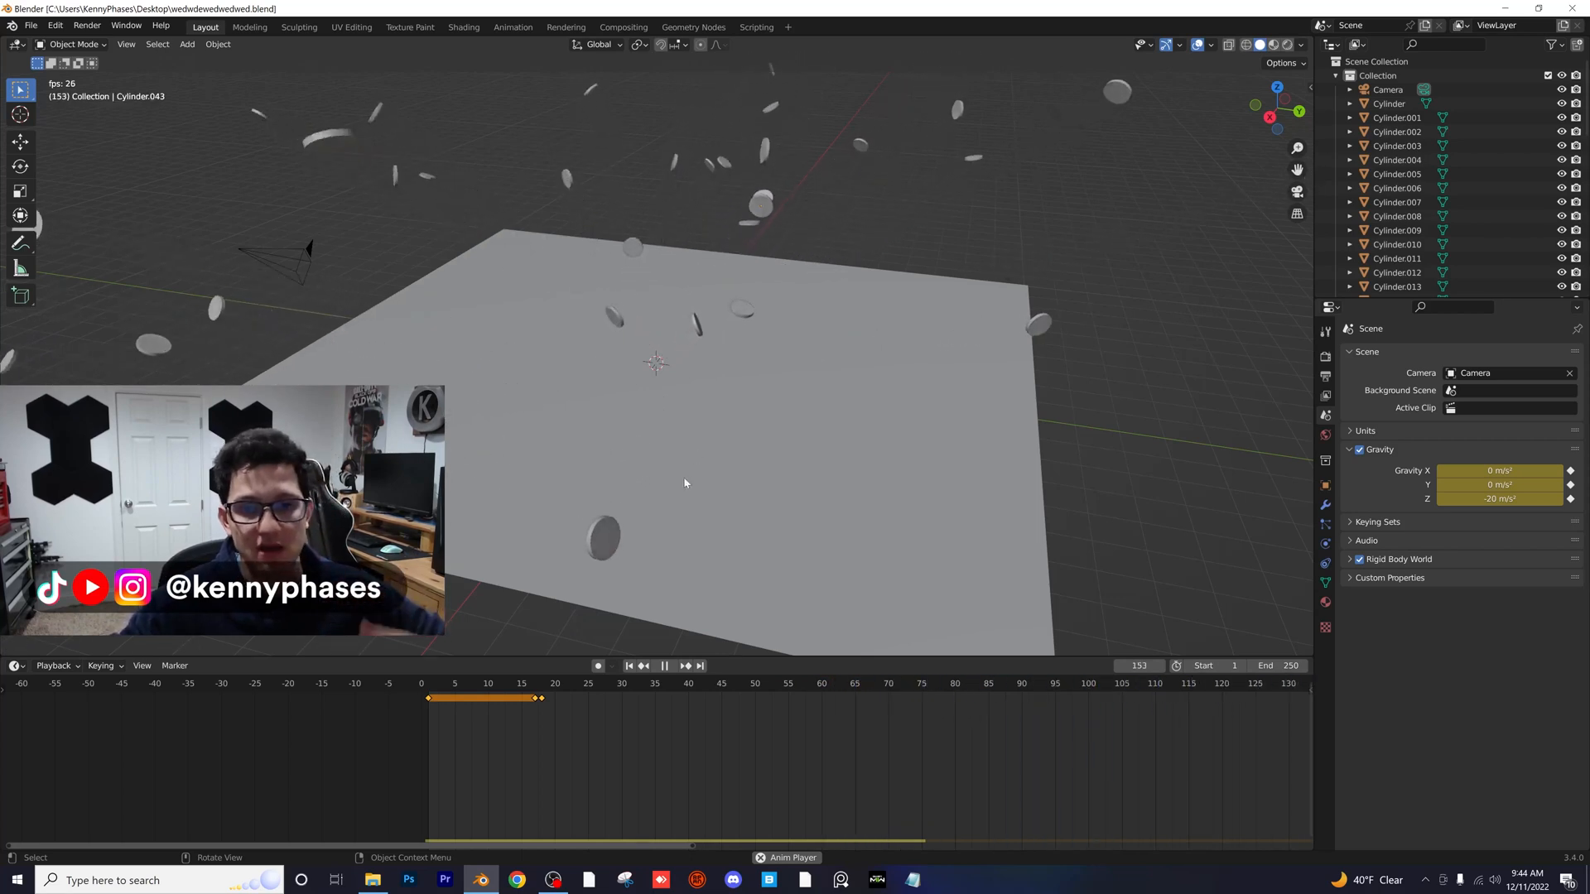
click(664, 666)
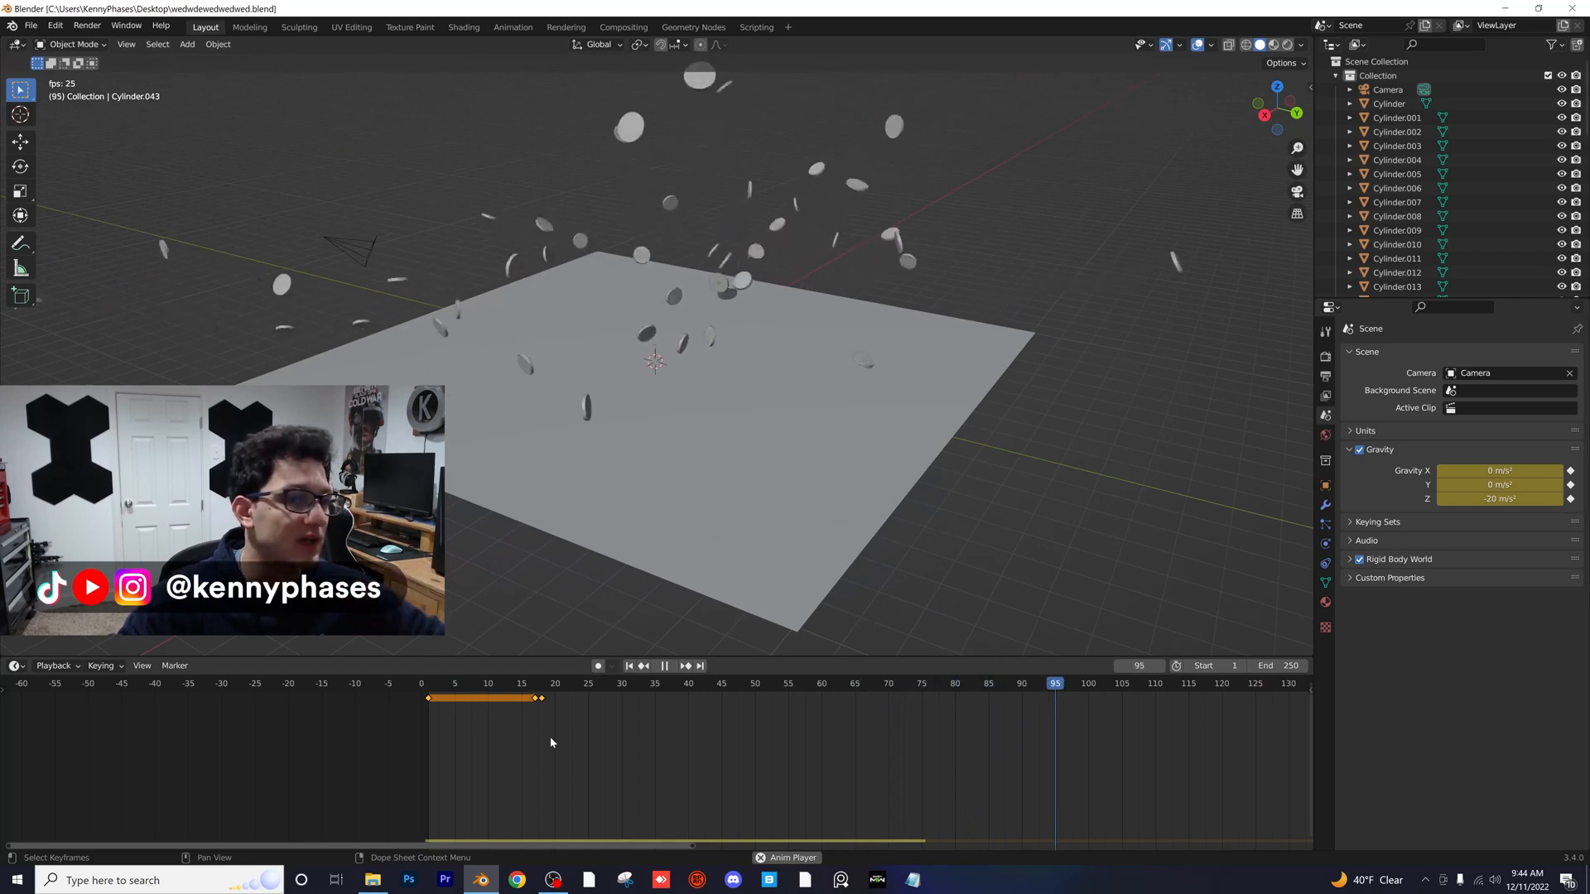
click(663, 666)
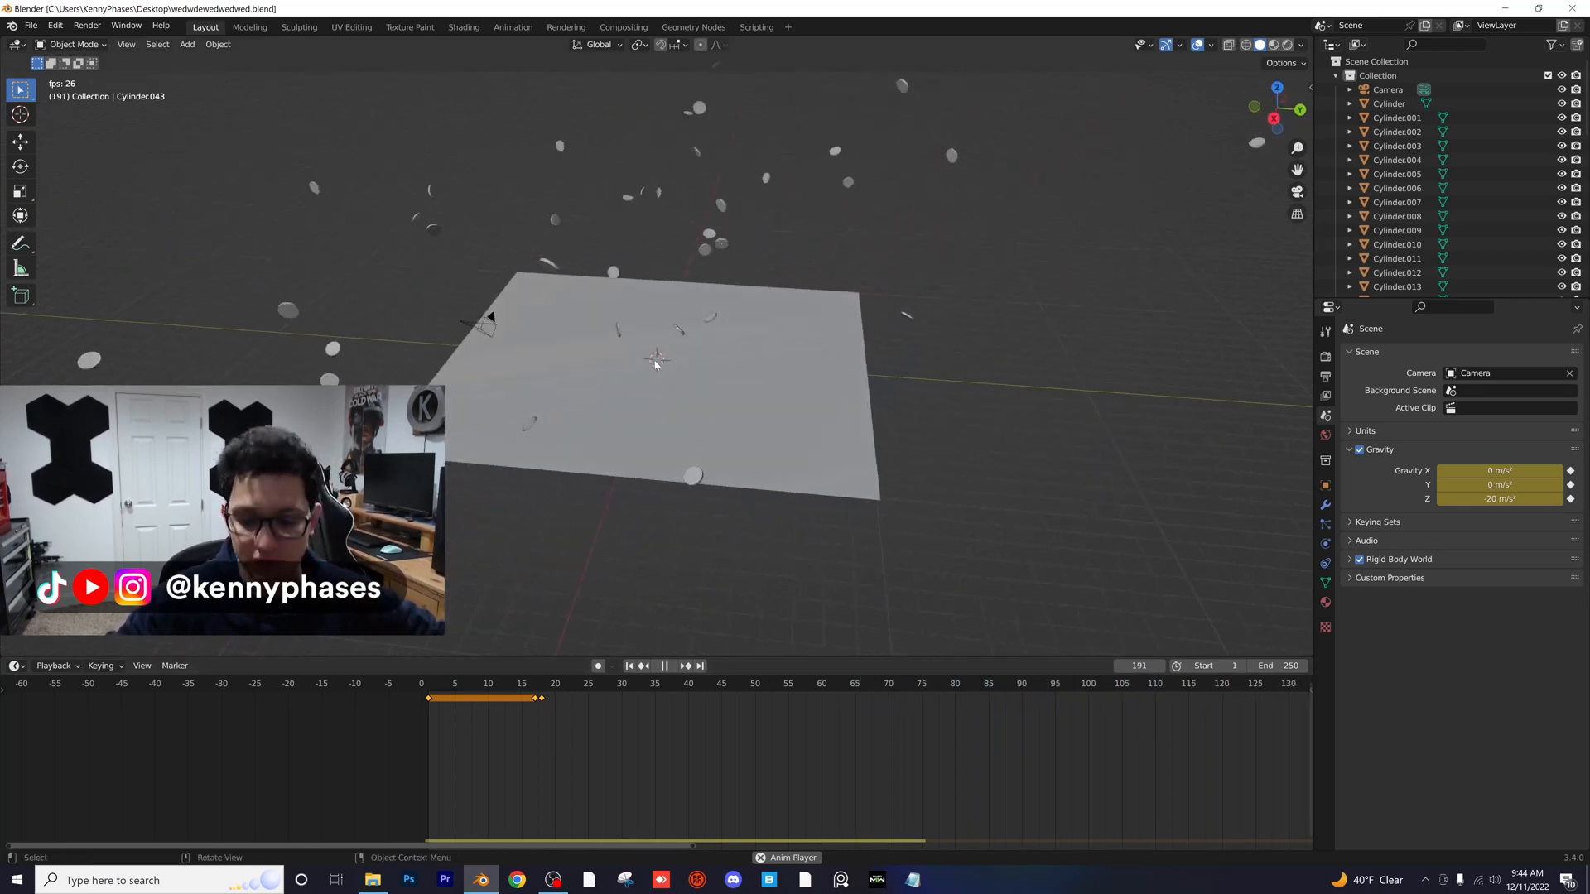
click(482, 682)
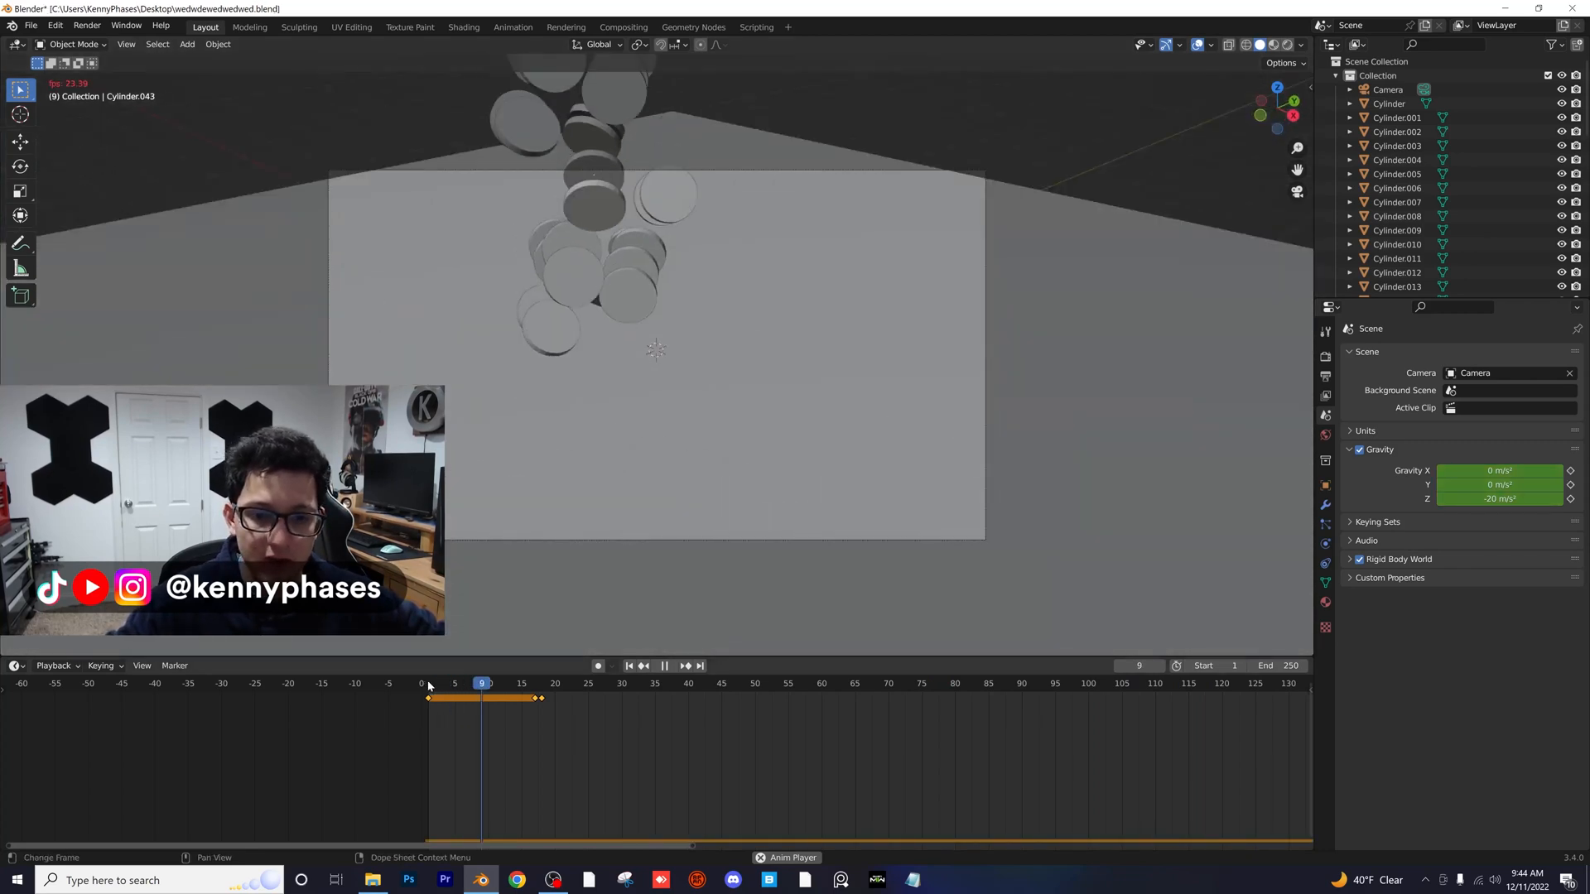